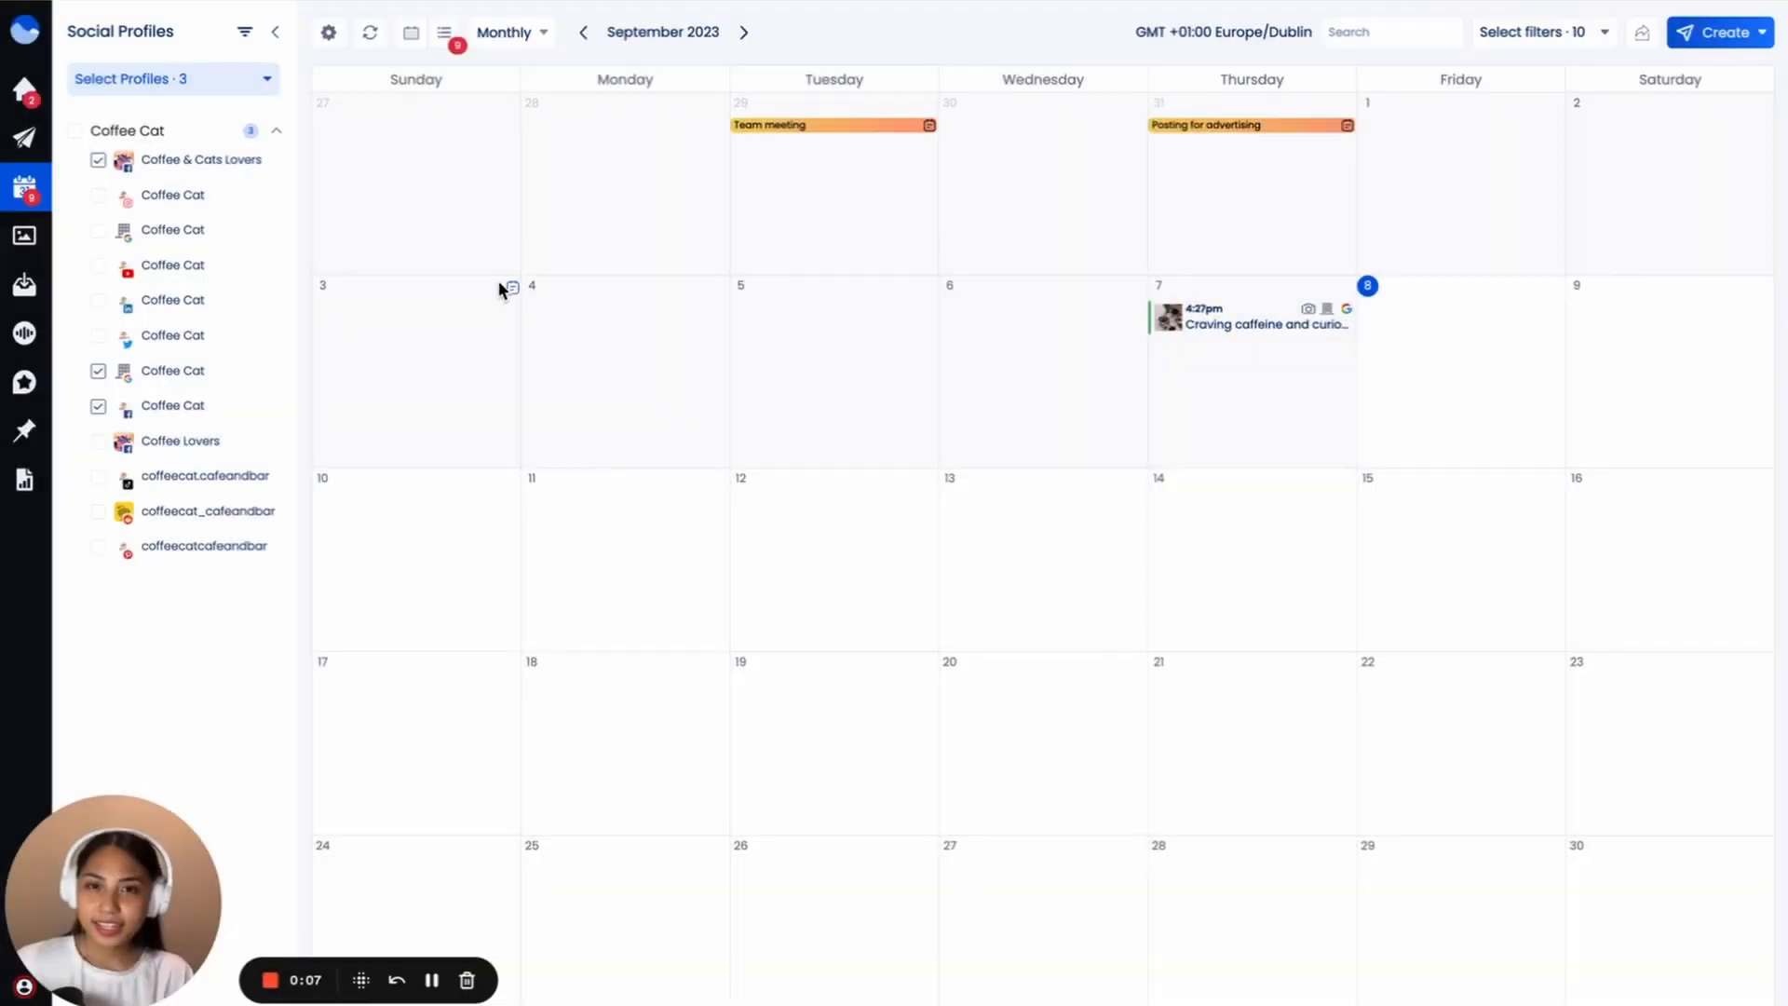
Bring up the Create menu from the calendar's left sidebar
{"action": "left_click", "coordinate": [74, 136]}
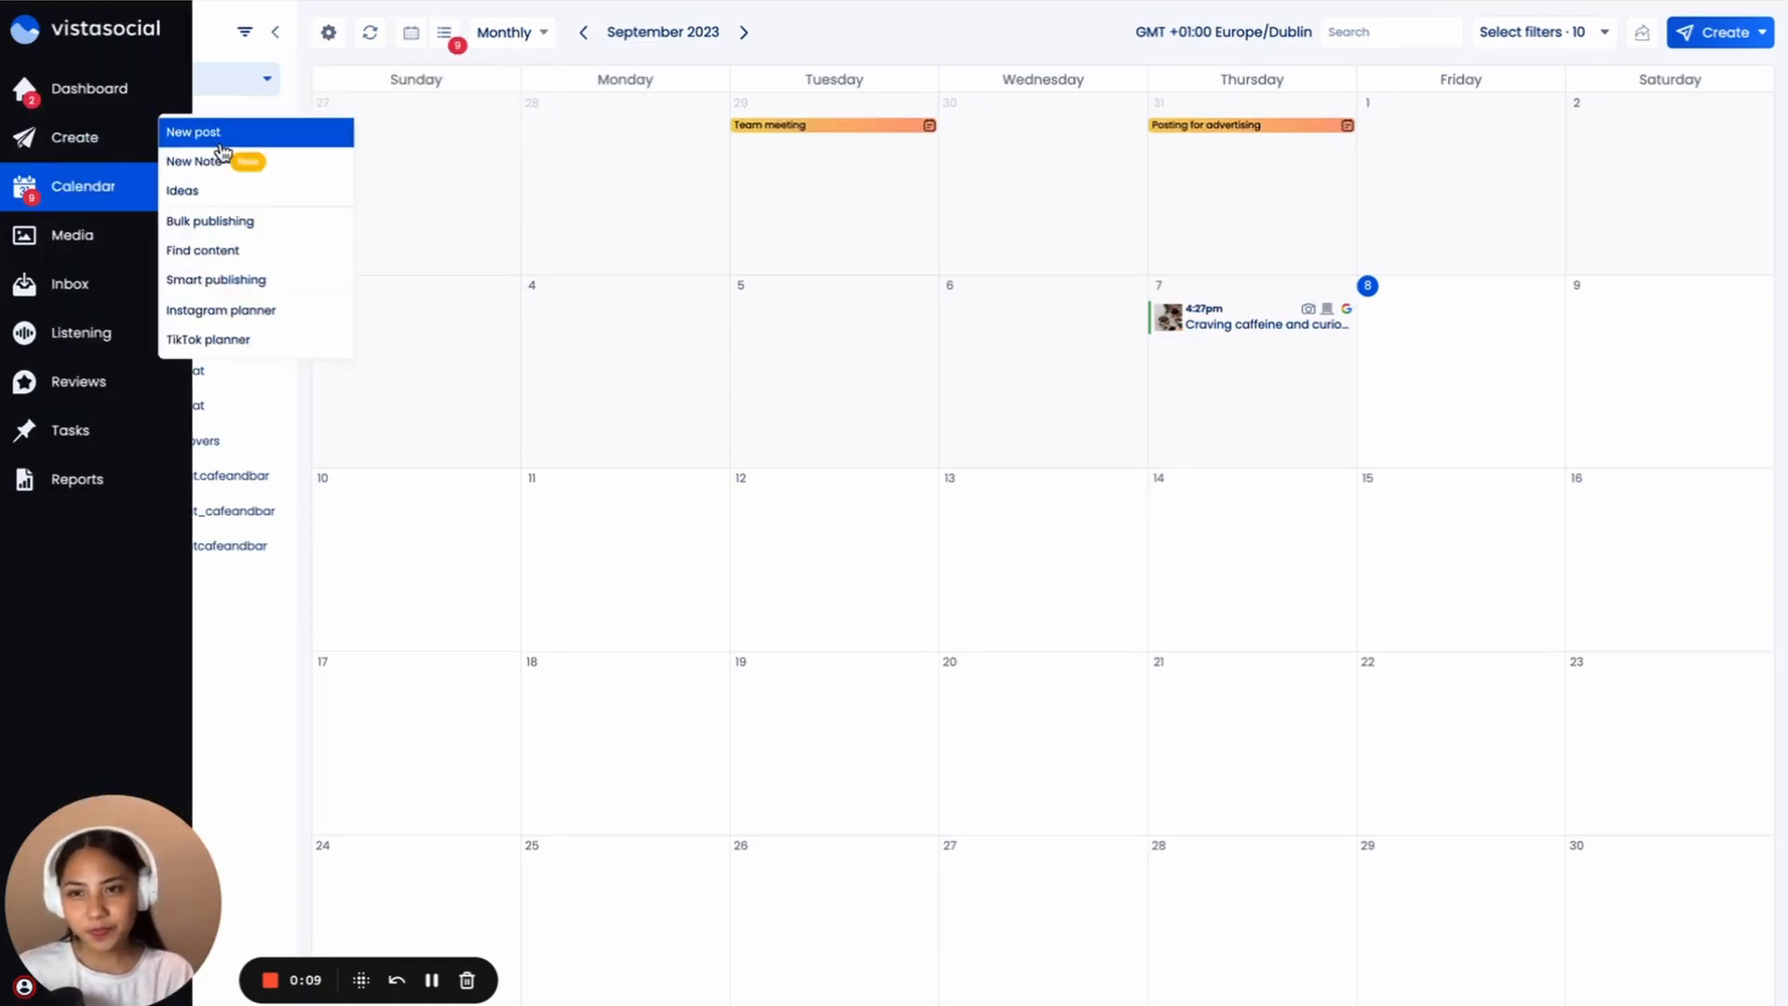
Start a new post targeting only the Google Business profile, dropping the Facebook Page and Group
{"action": "left_click", "coordinate": [191, 130]}
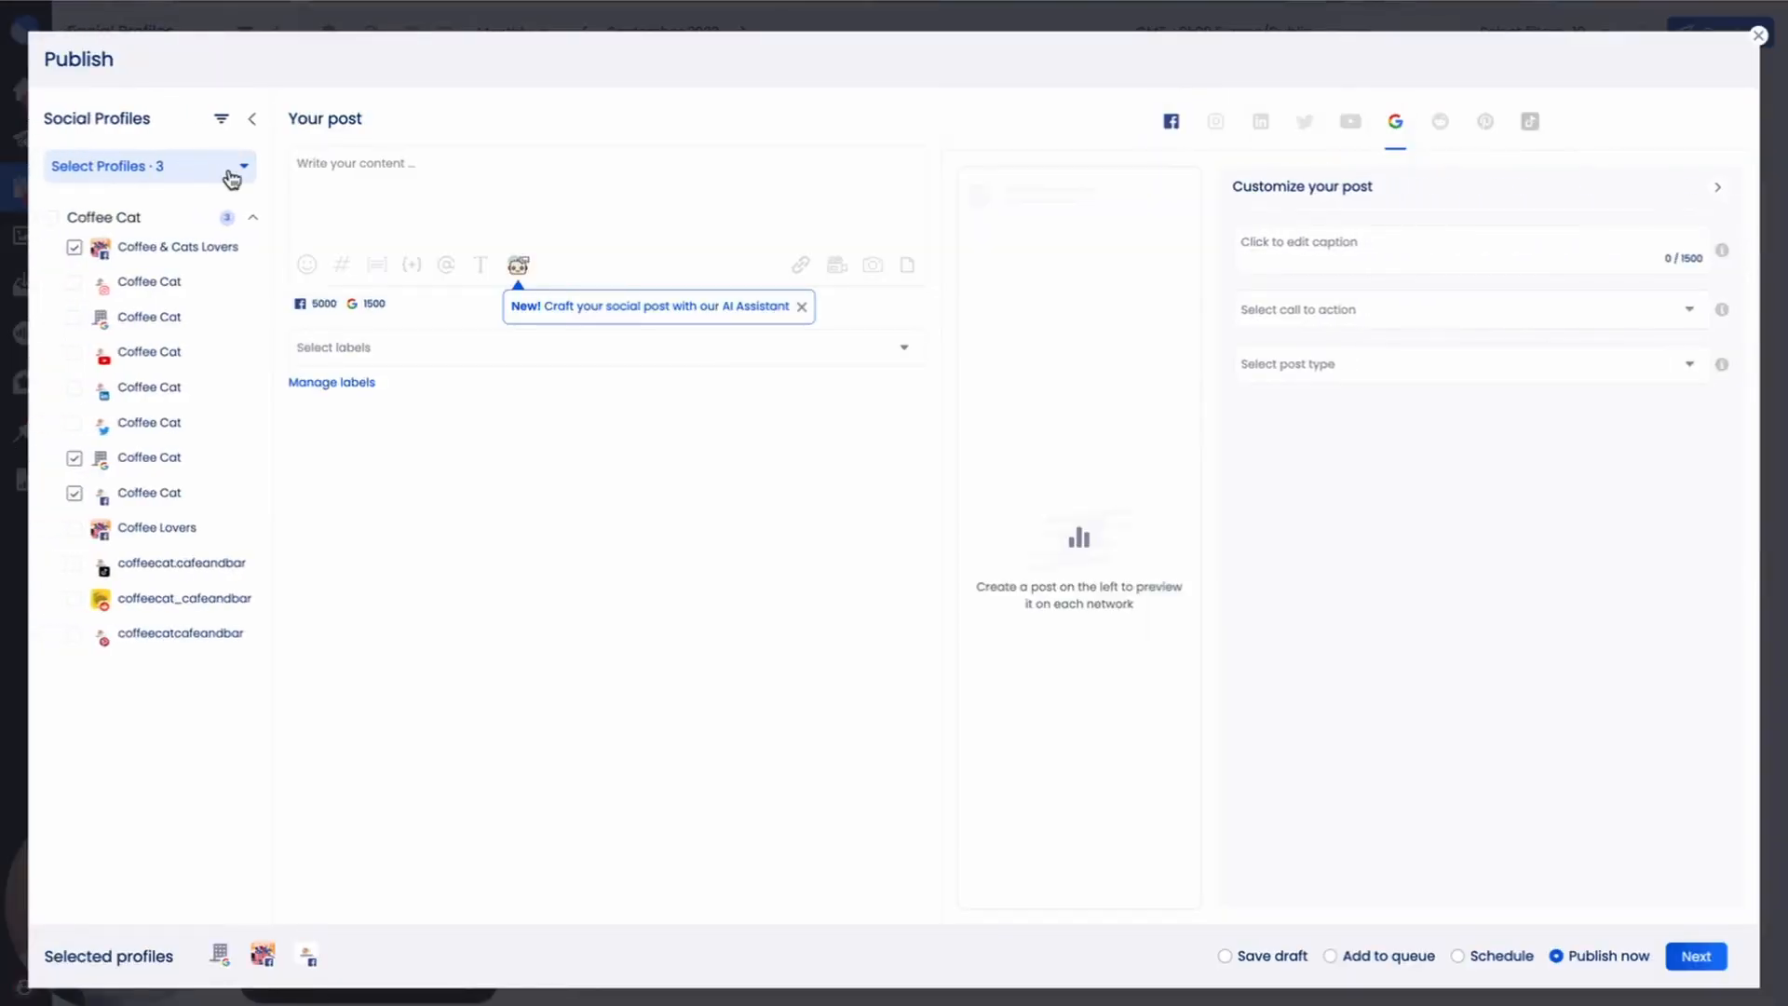
{"action": "mouse_move", "coordinate": [170, 462]}
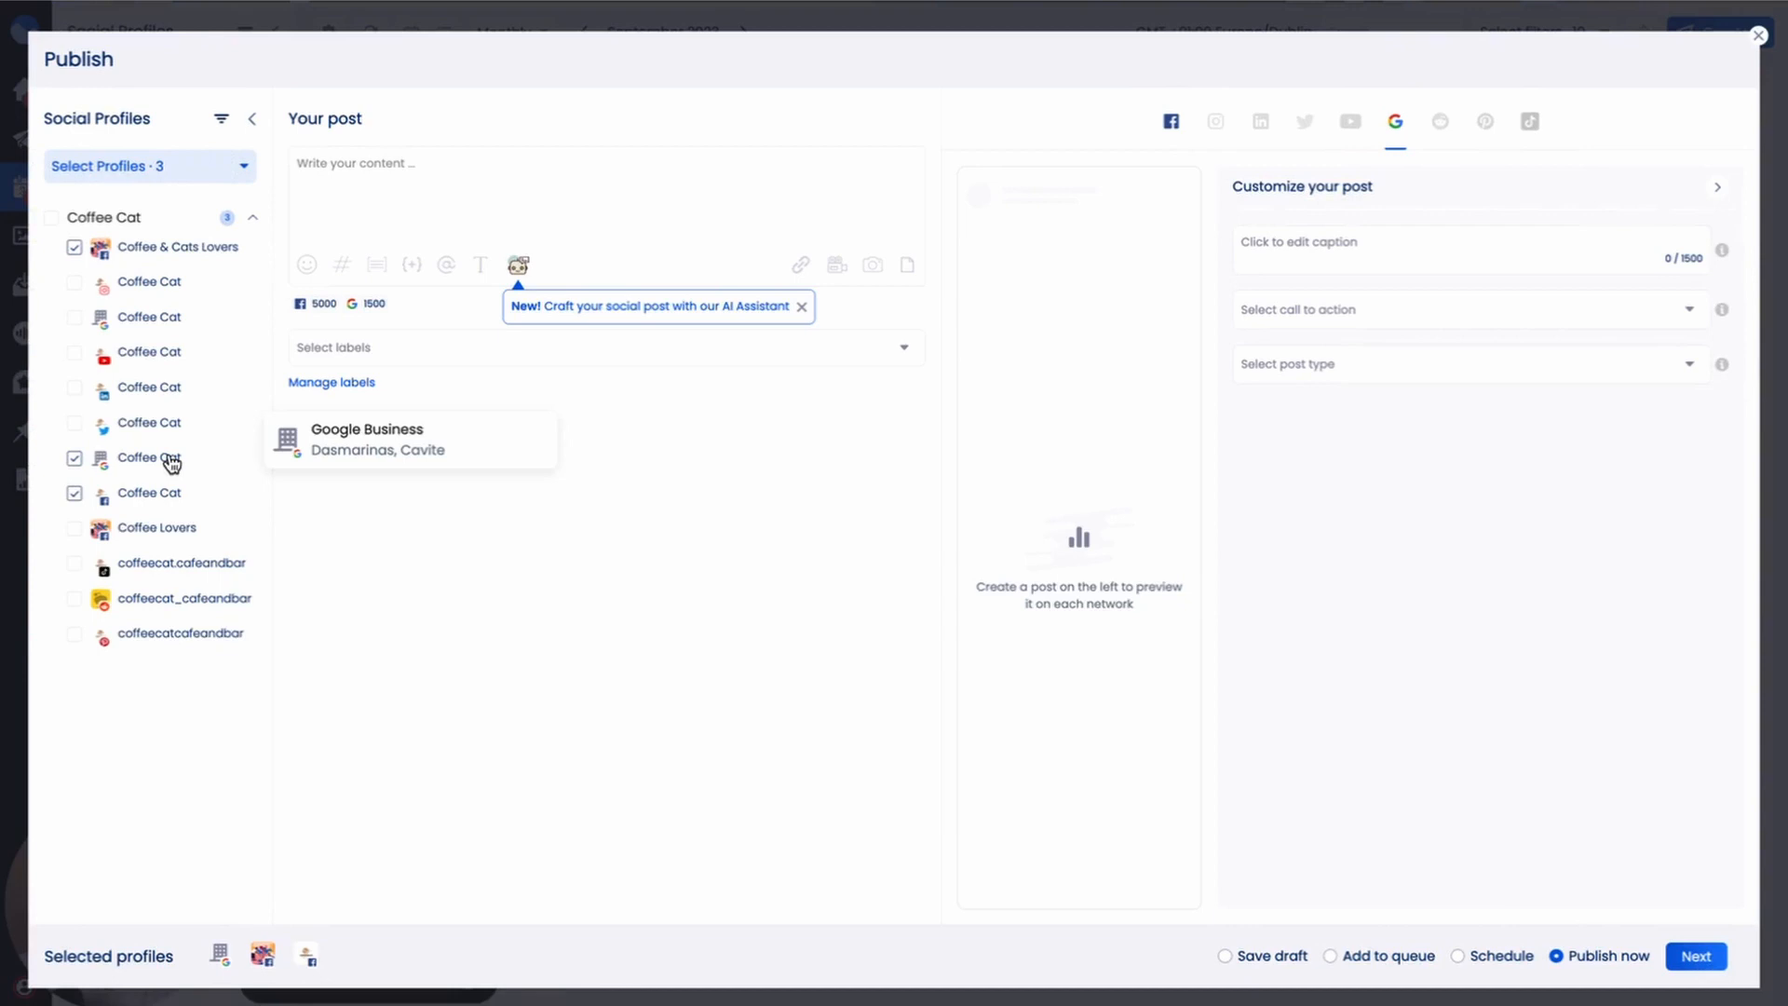
{"action": "mouse_move", "coordinate": [136, 468]}
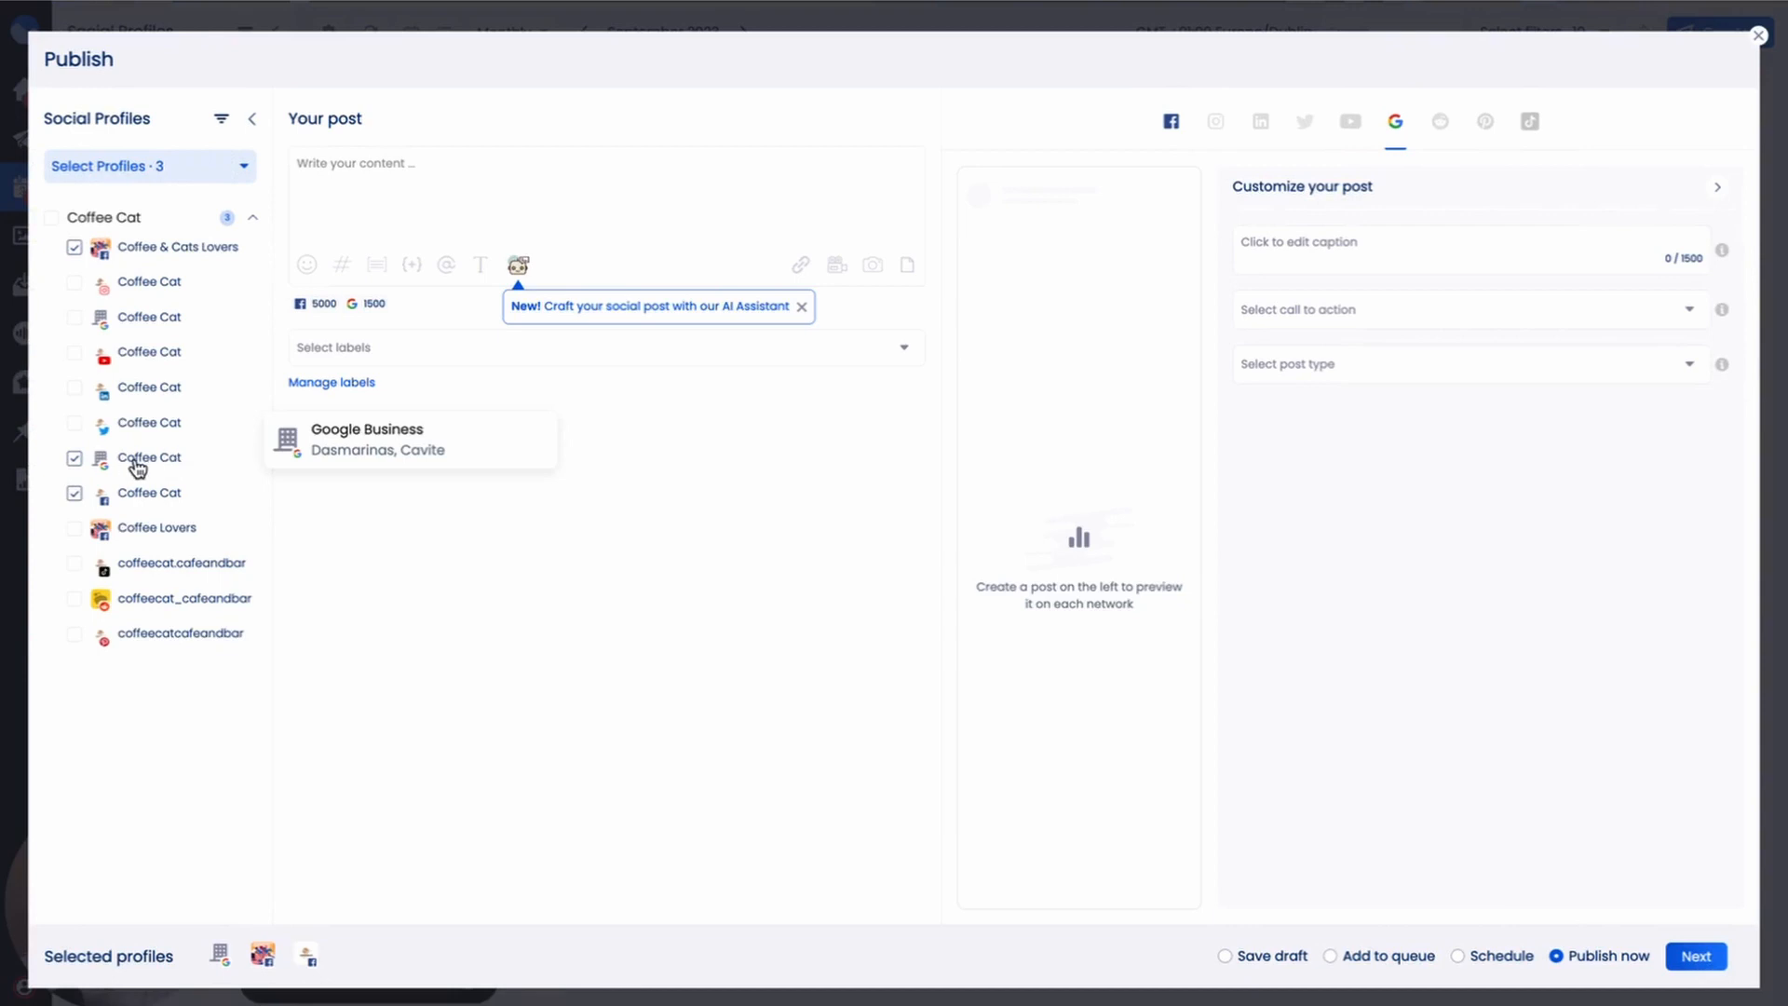
{"action": "mouse_move", "coordinate": [149, 501]}
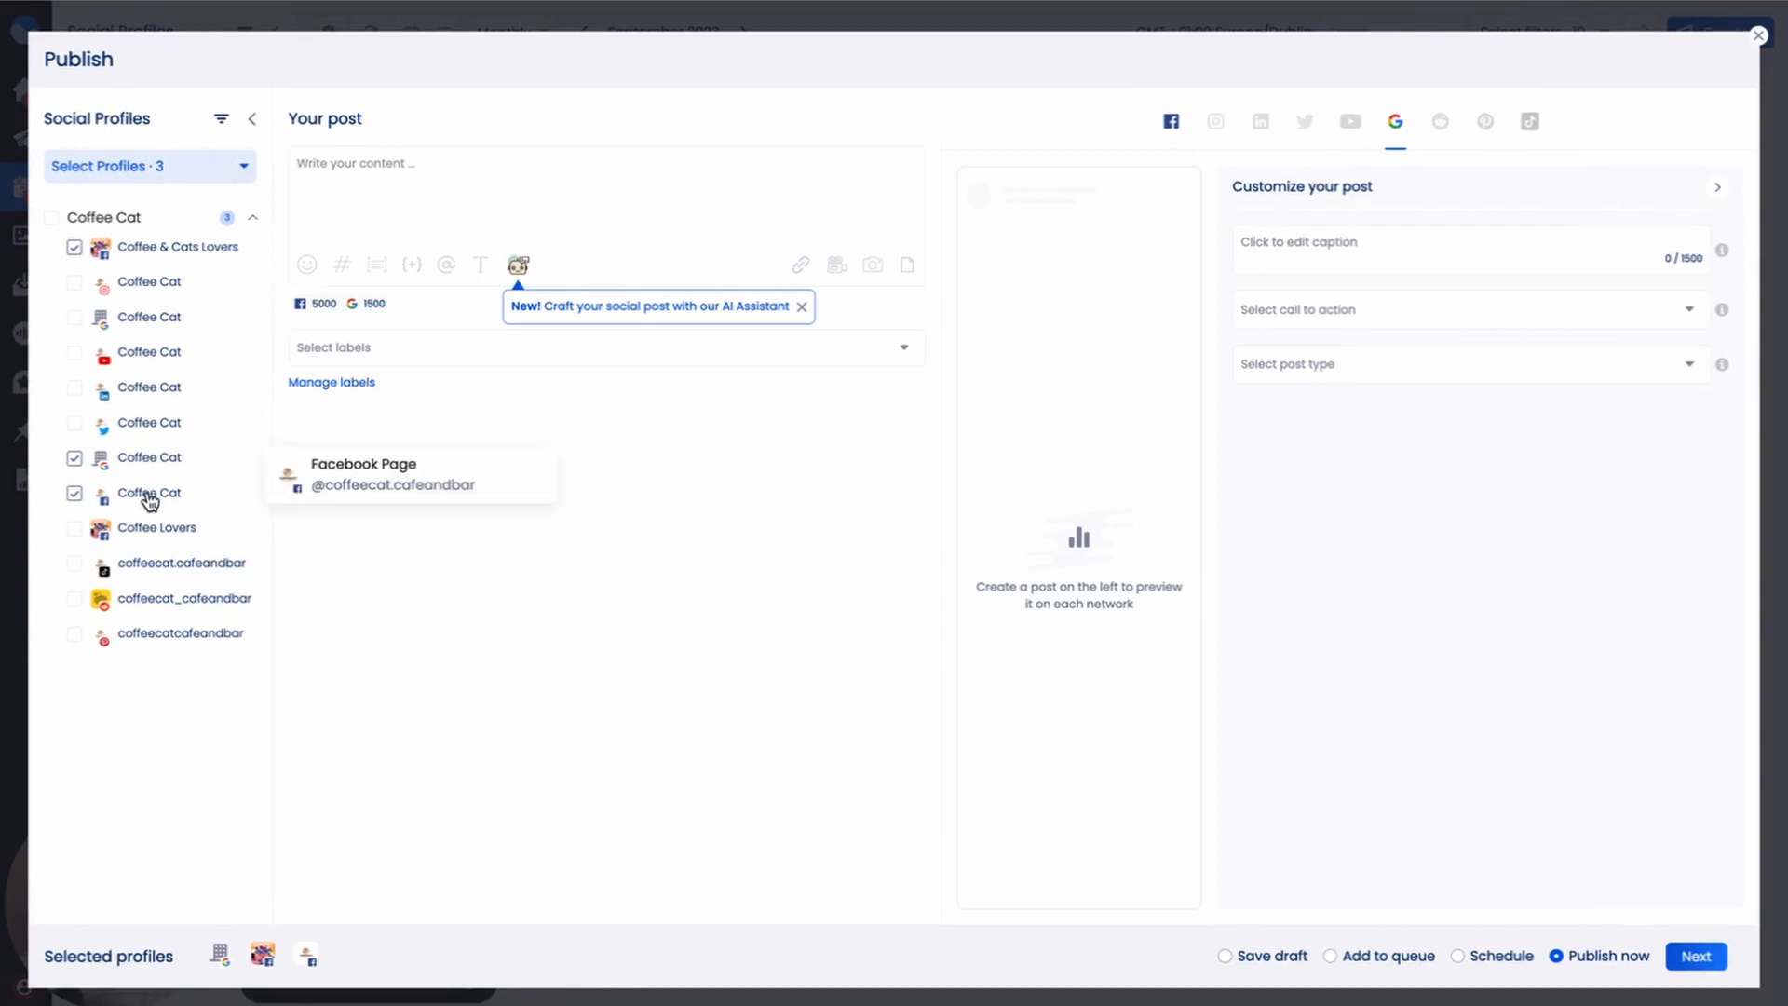
{"action": "left_click", "coordinate": [75, 492]}
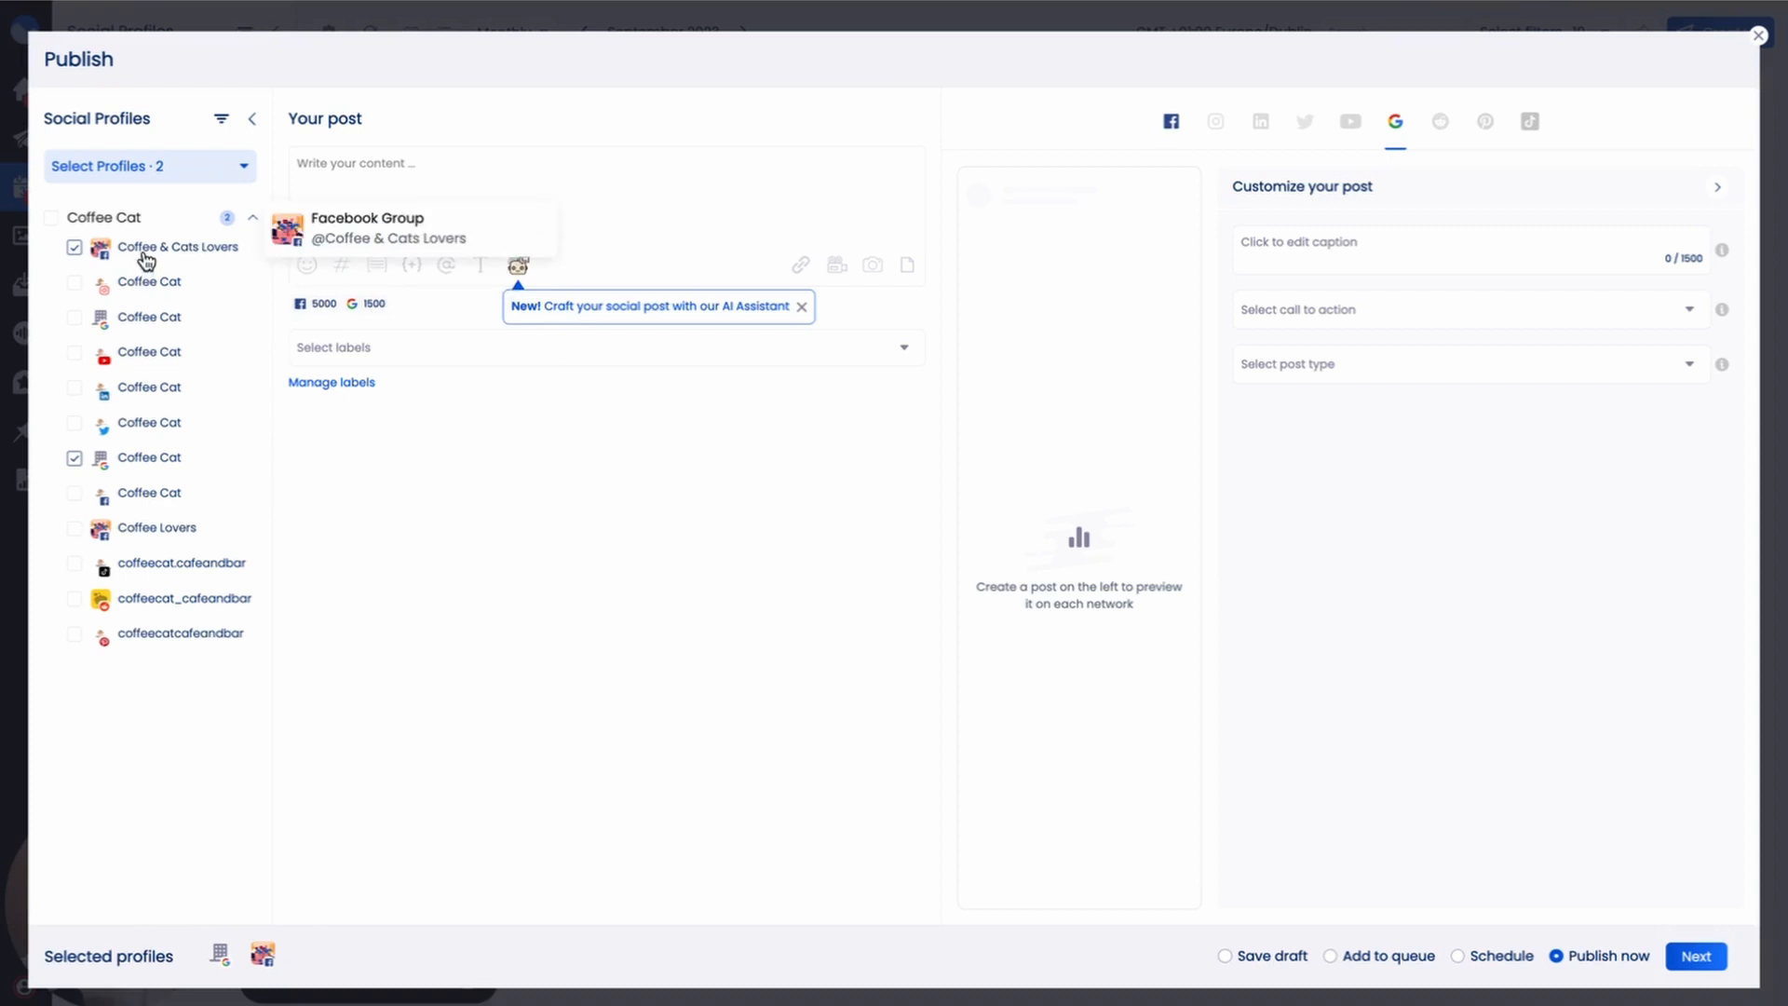
{"action": "left_click", "coordinate": [74, 246]}
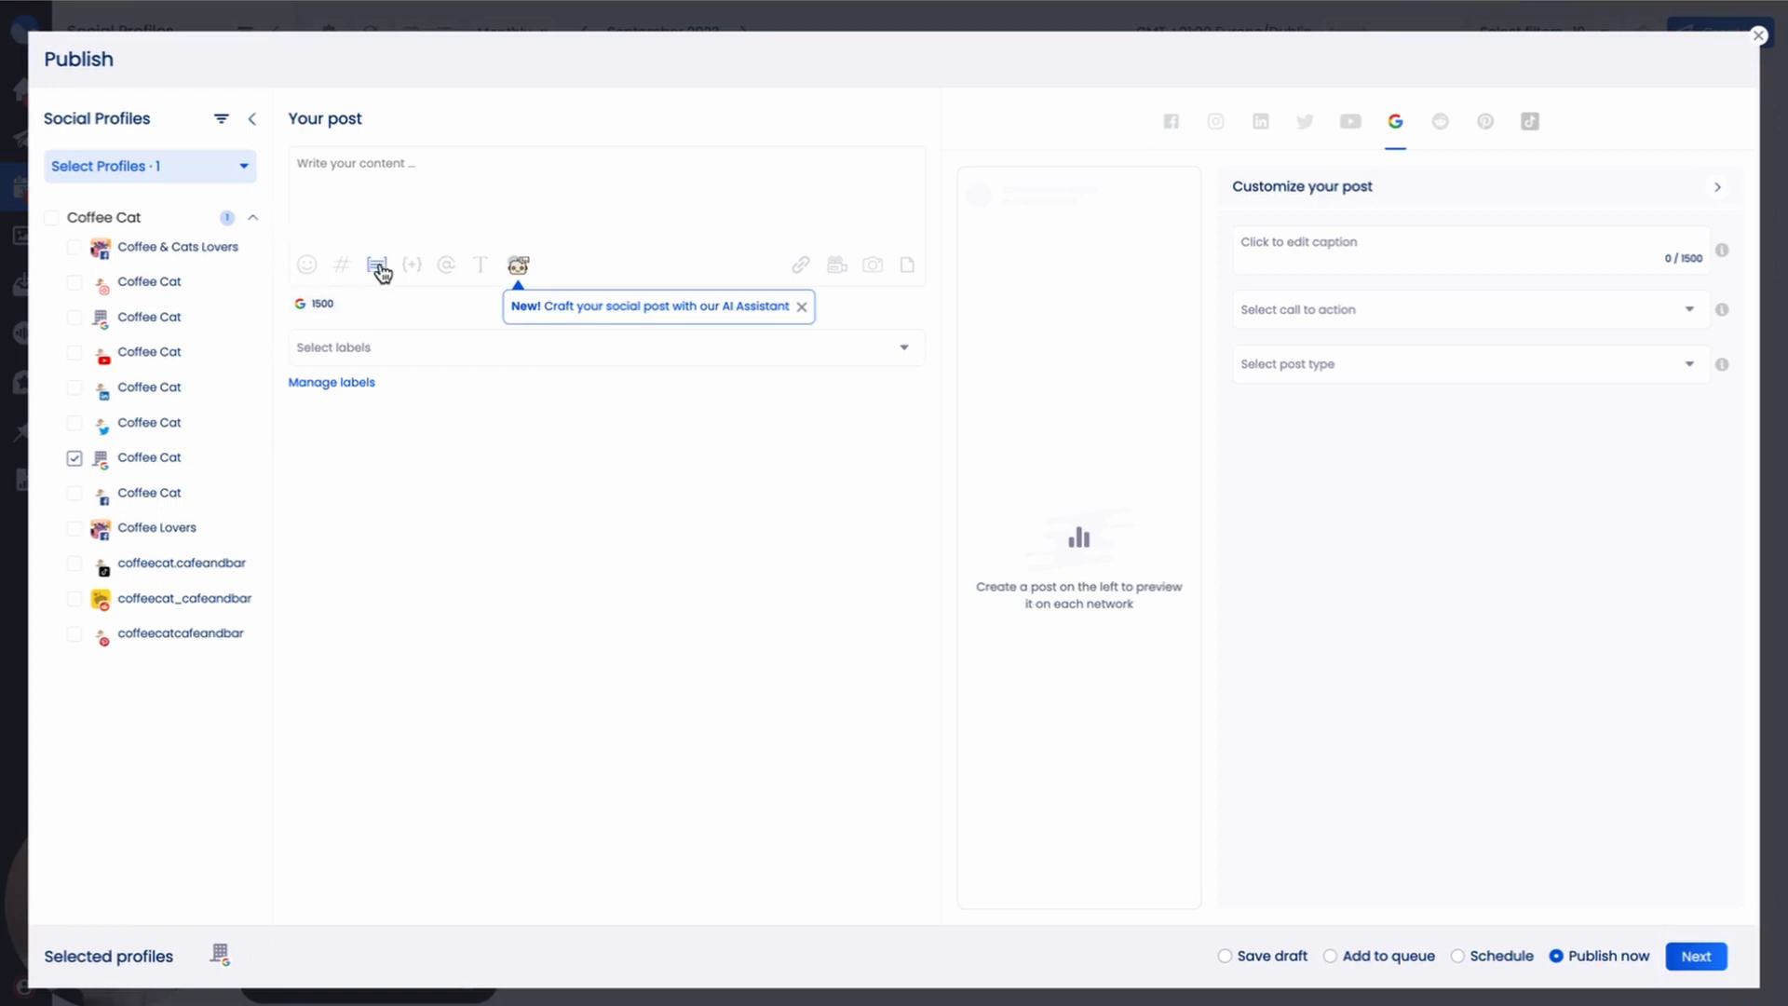
Insert the saved 'Mornings with CoffeeCat' caption and the coffeeaffection.com types-of-coffee-roasts URL
{"action": "left_click", "coordinate": [377, 264]}
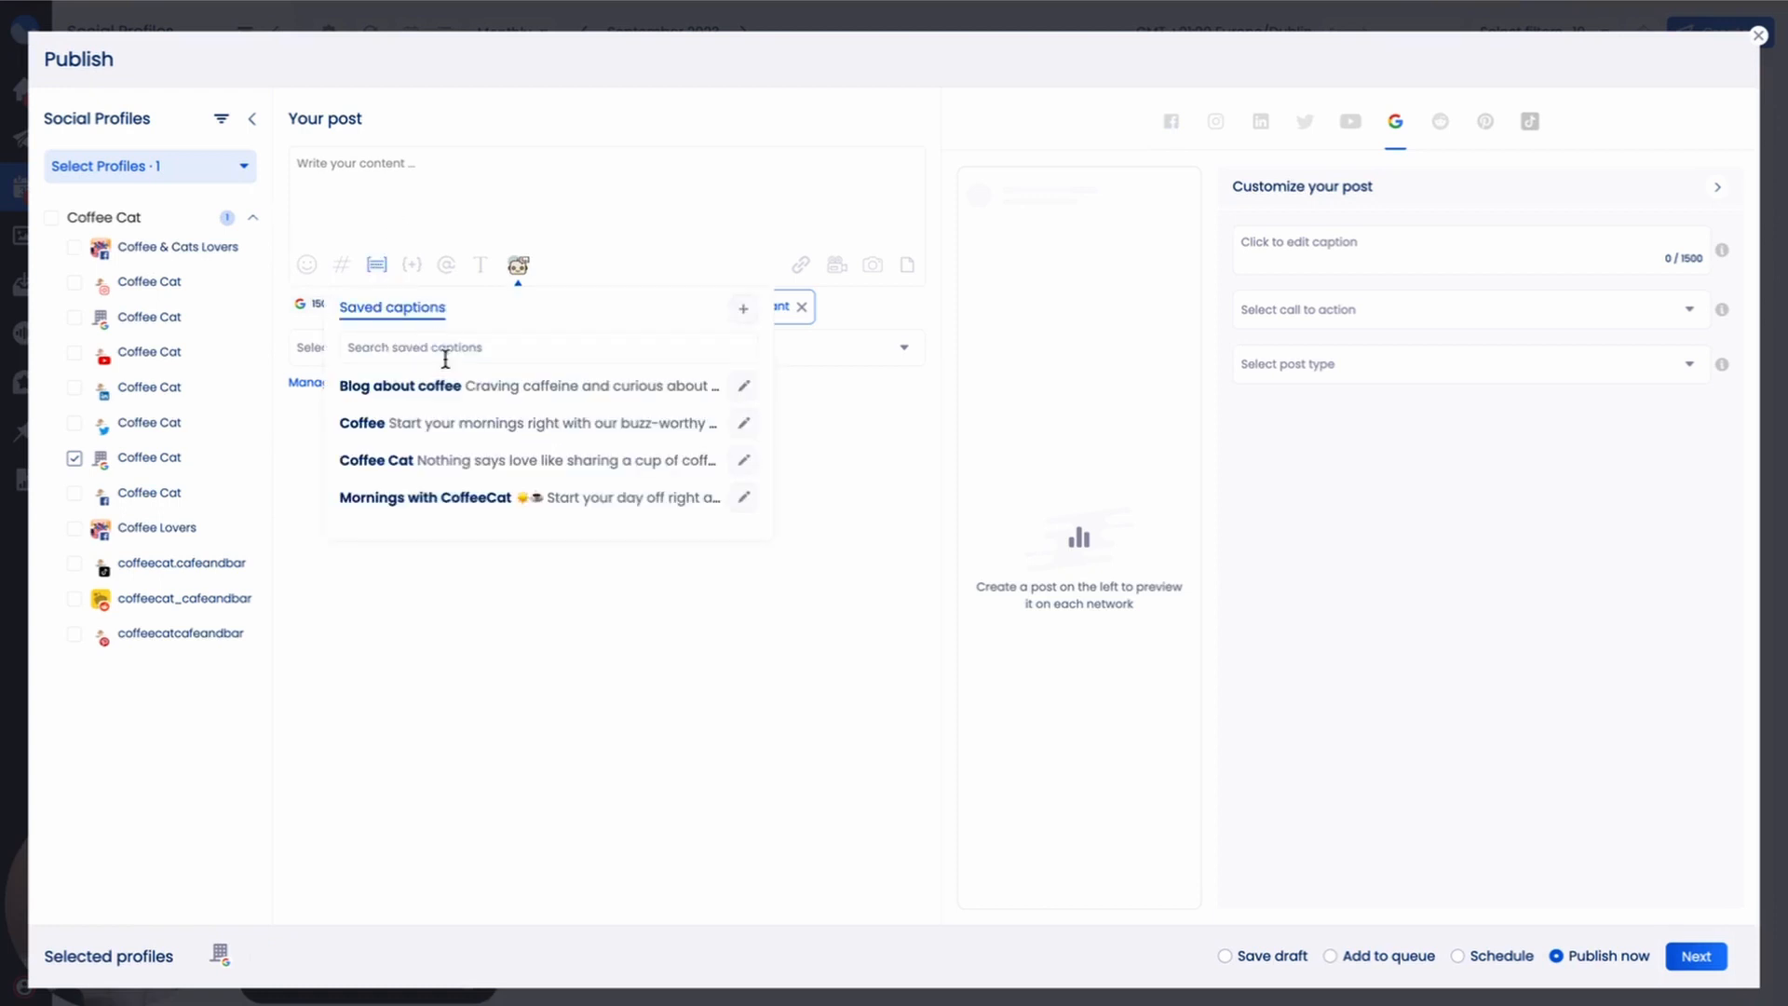
{"action": "left_click", "coordinate": [516, 497]}
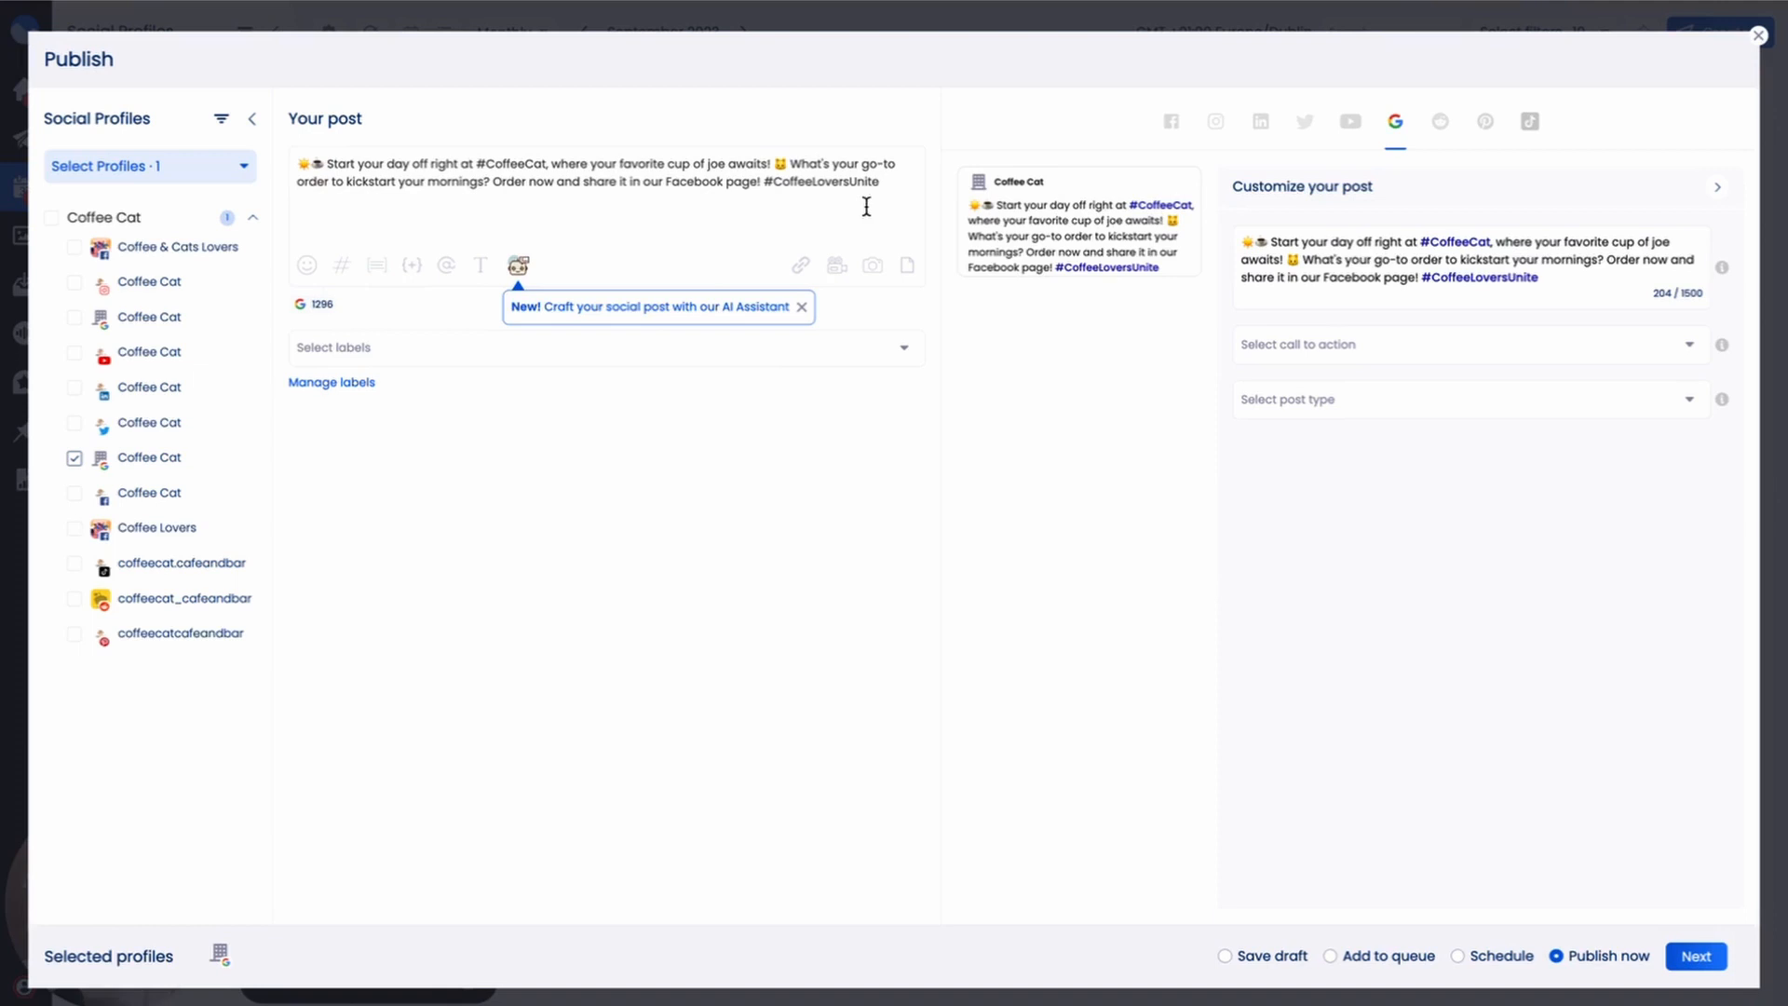
{"action": "mouse_move", "coordinate": [896, 184]}
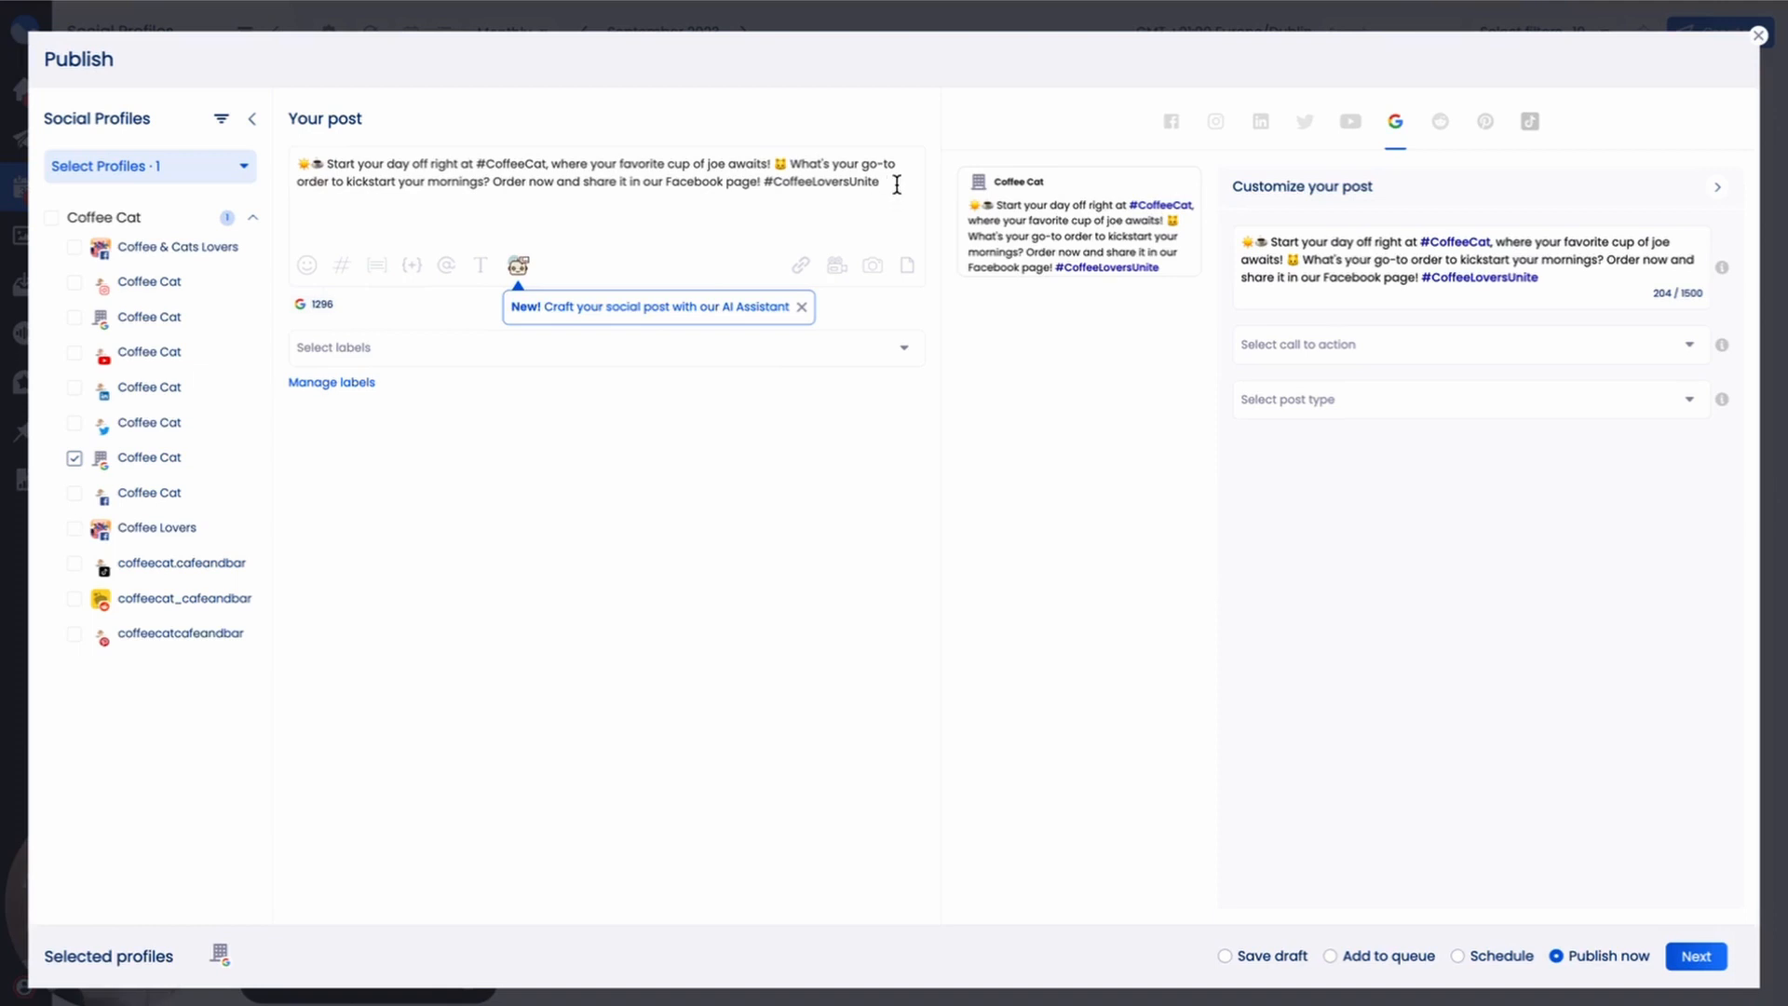
{"action": "type", "text": "https://coffeeaffection.com/types-of-coffee-roasts/"}
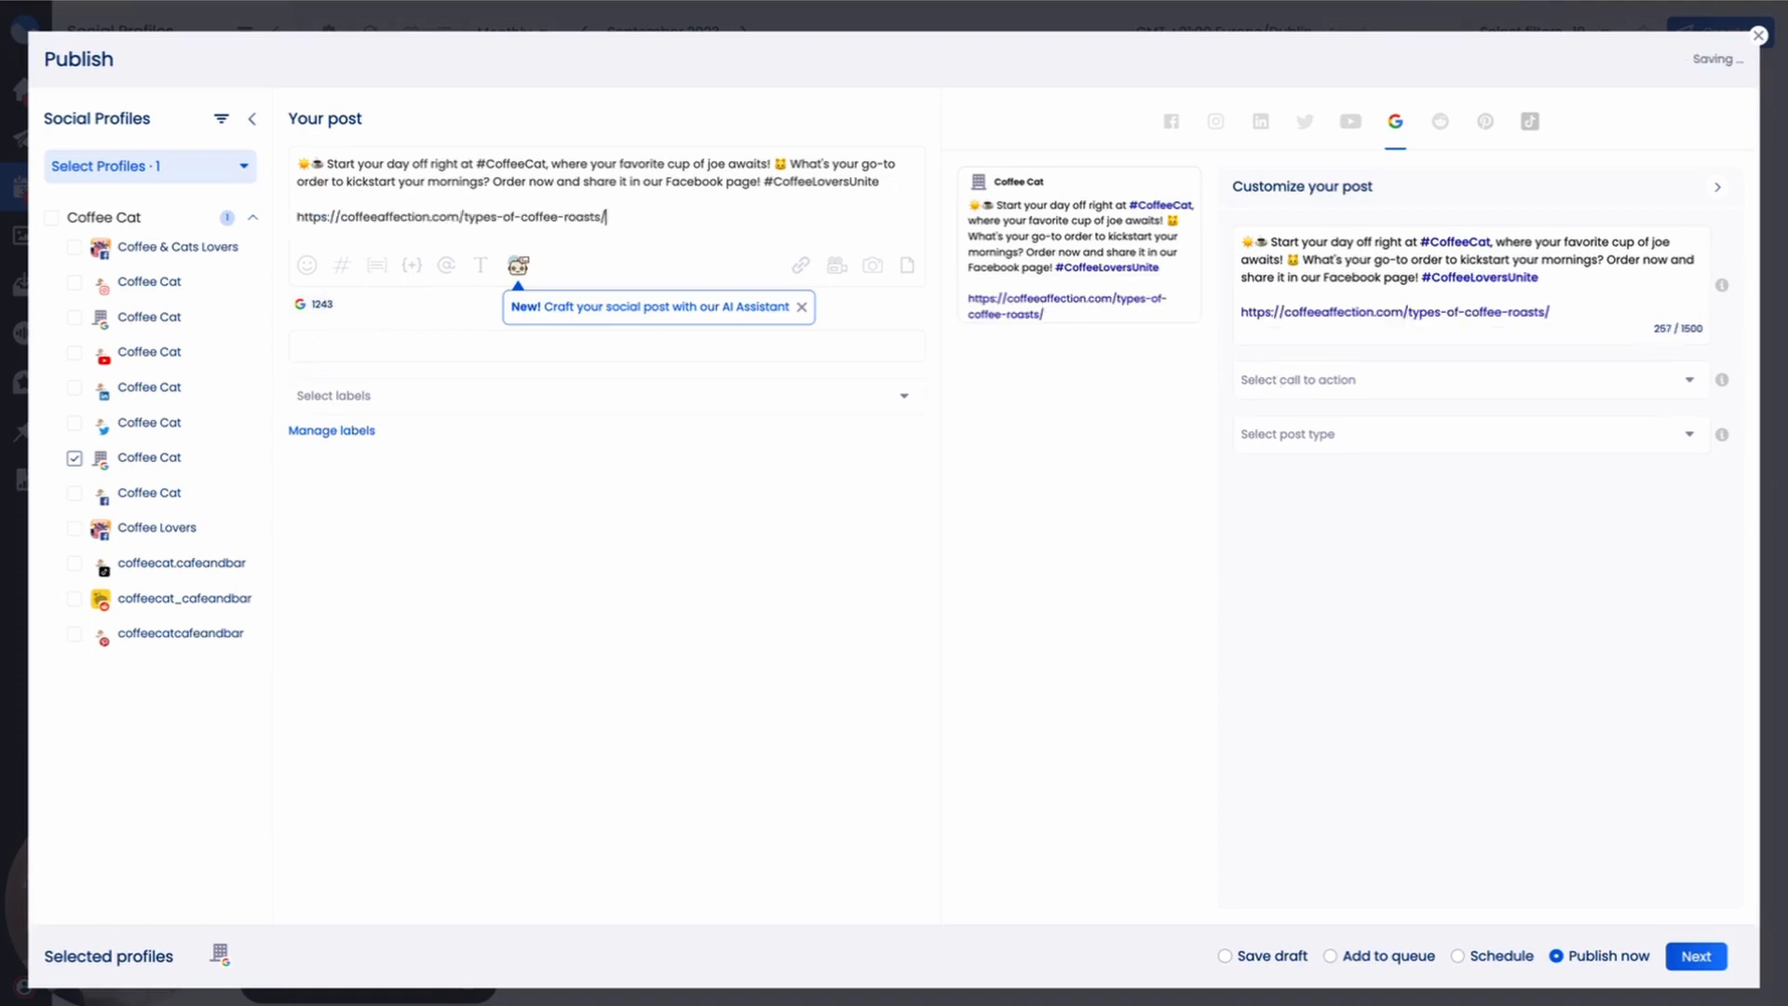
Attach the link preview and set the Google post to Standard with a Learn more call to action
{"action": "left_click", "coordinate": [799, 264]}
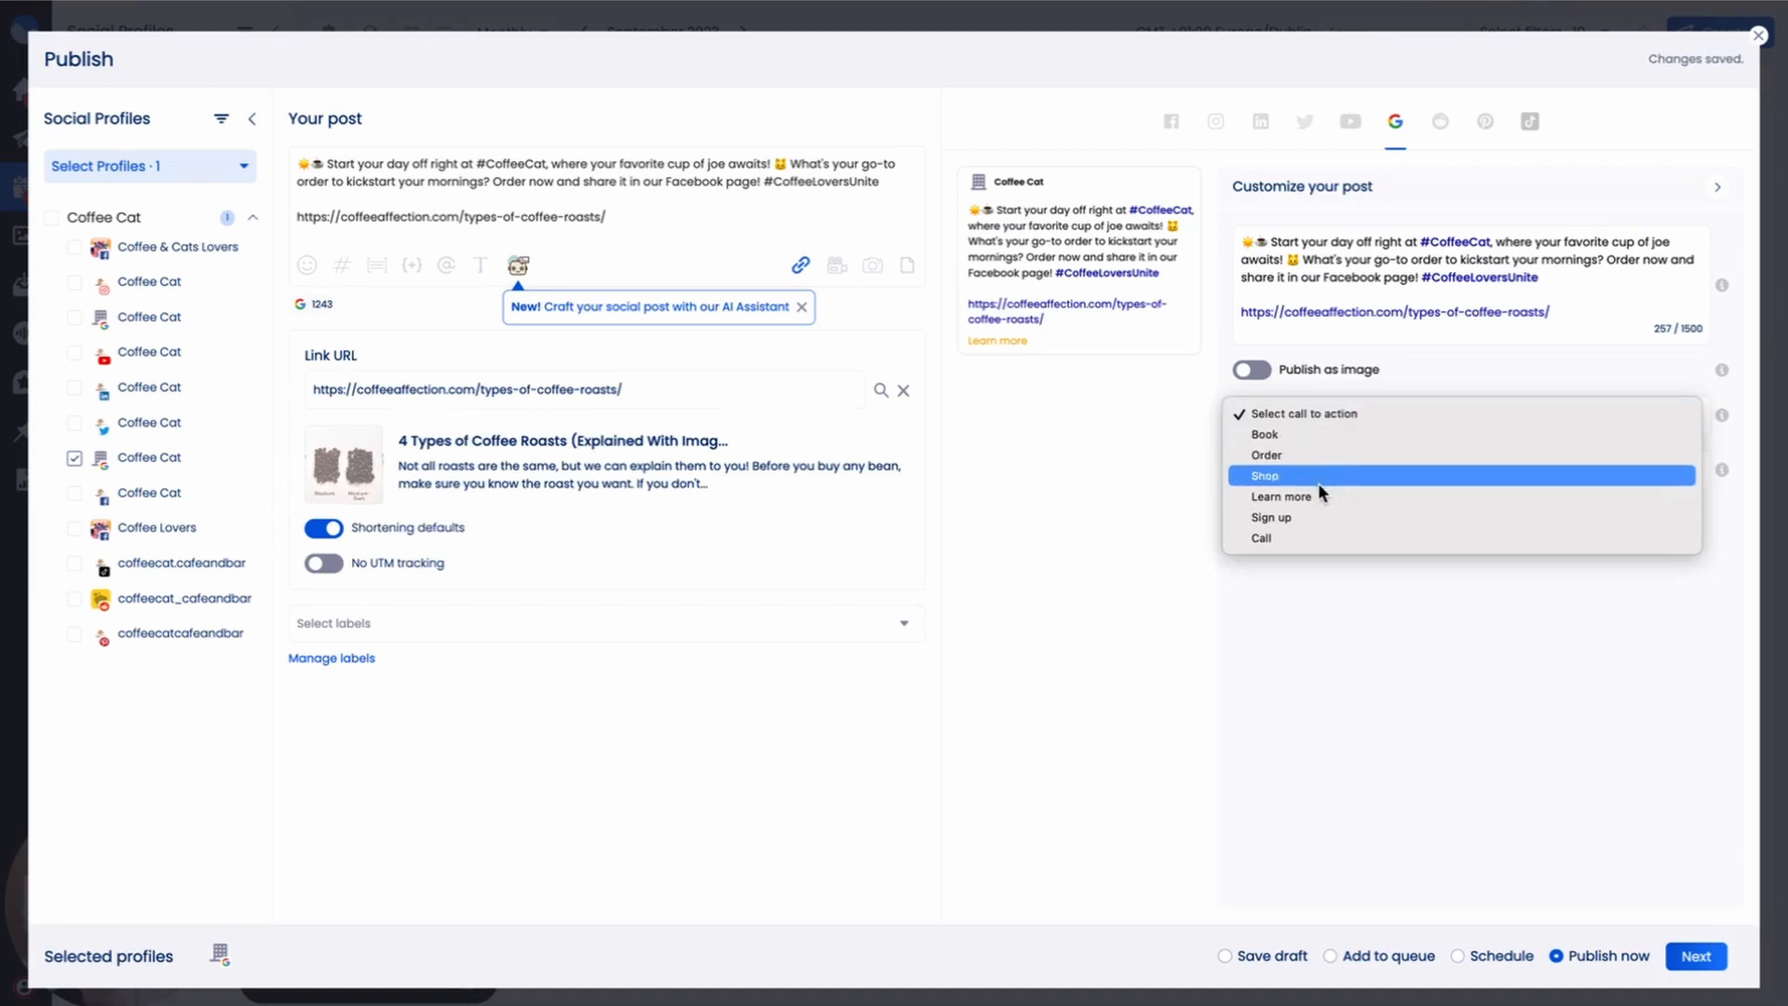
{"action": "left_click", "coordinate": [1282, 495]}
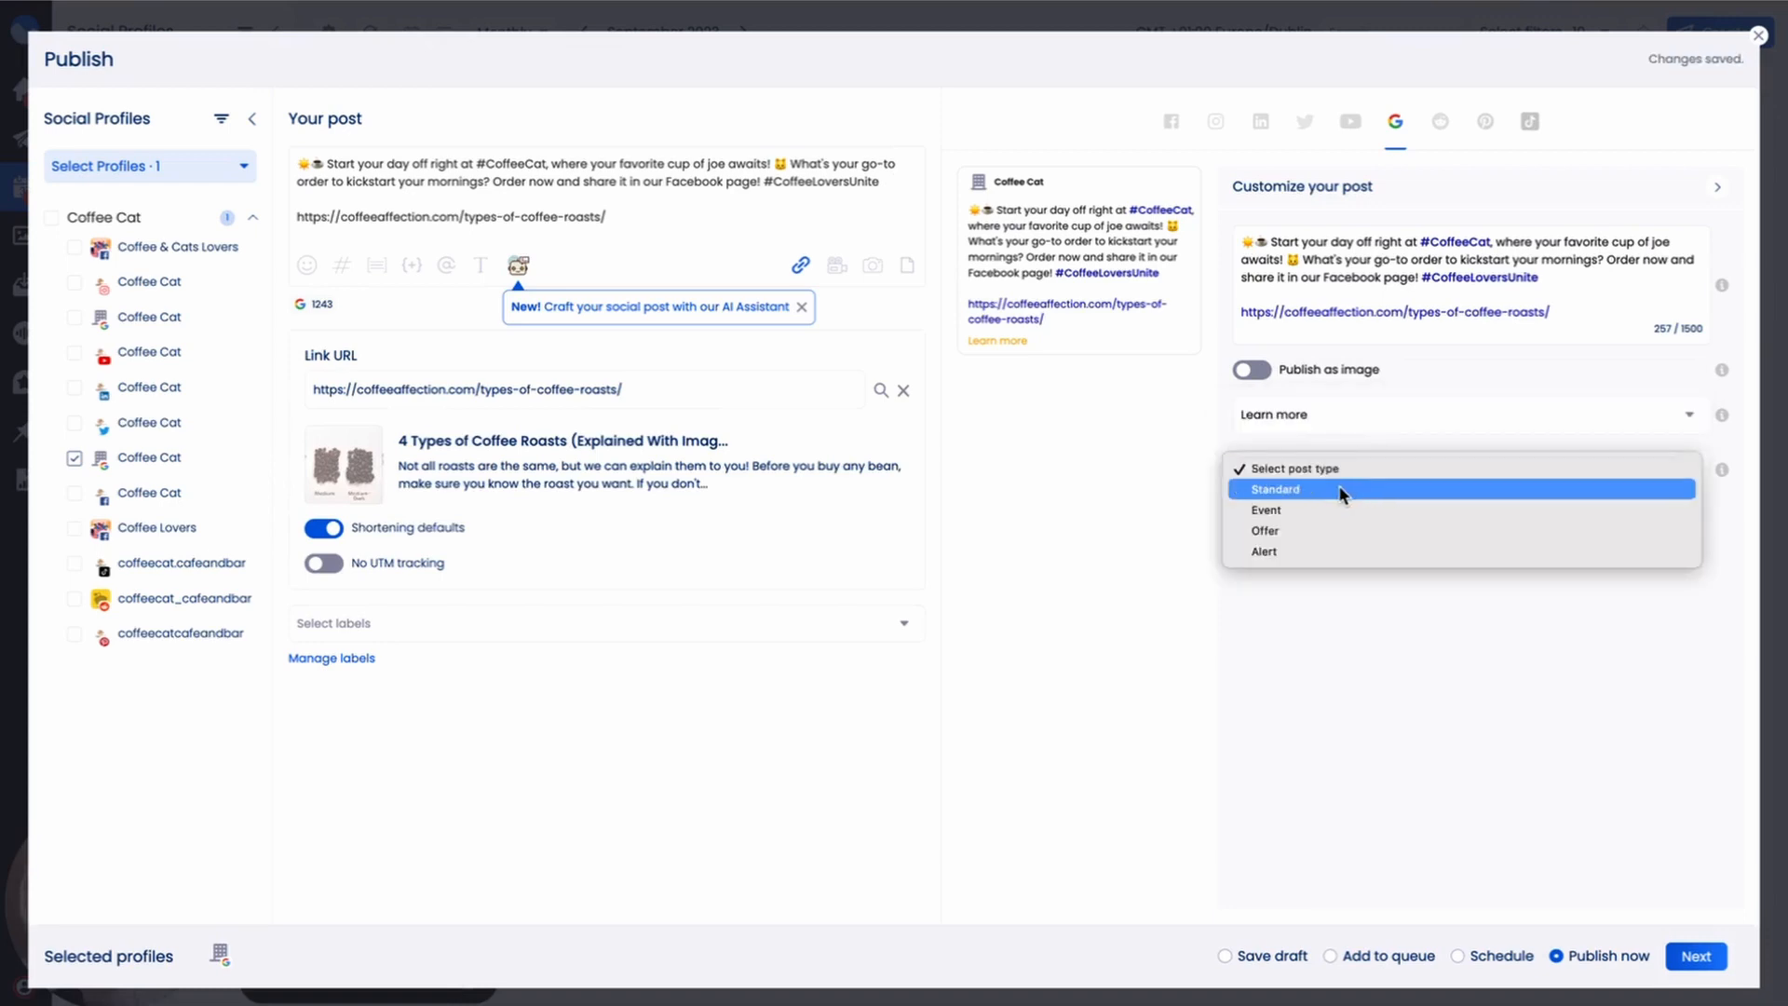
{"action": "left_click", "coordinate": [1274, 488]}
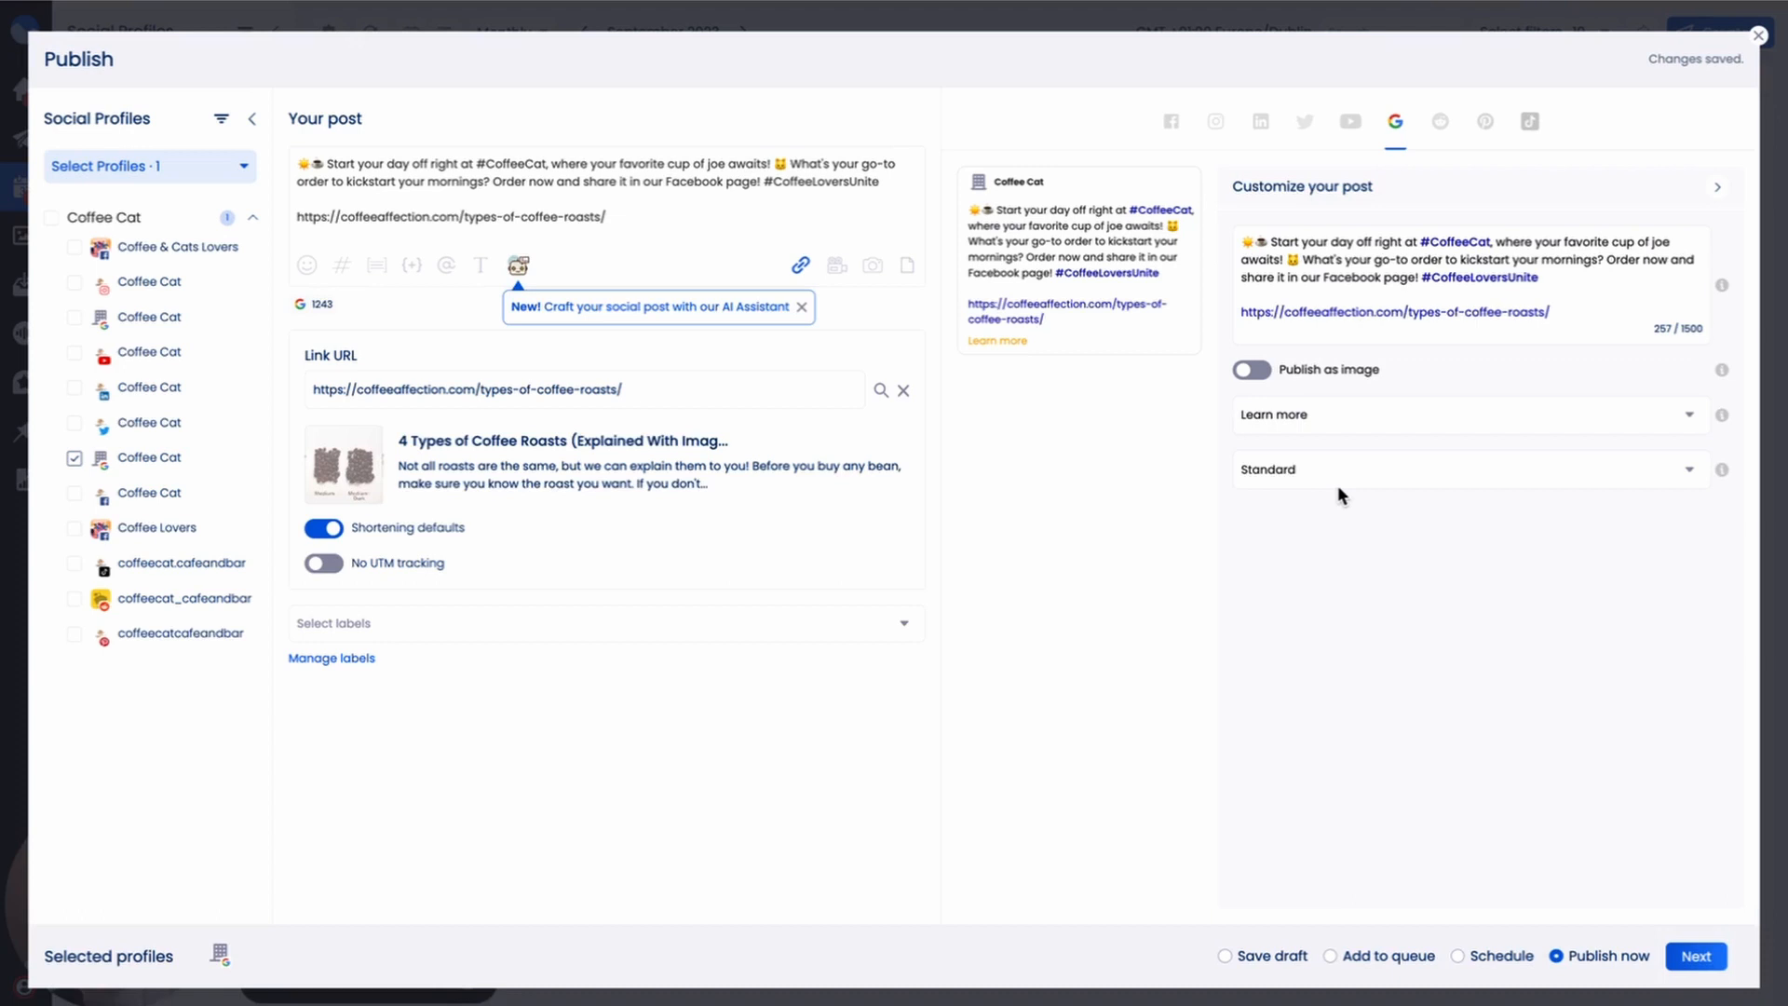
Add the coffee photo and publish the Google Business post now
{"action": "left_click", "coordinate": [872, 266]}
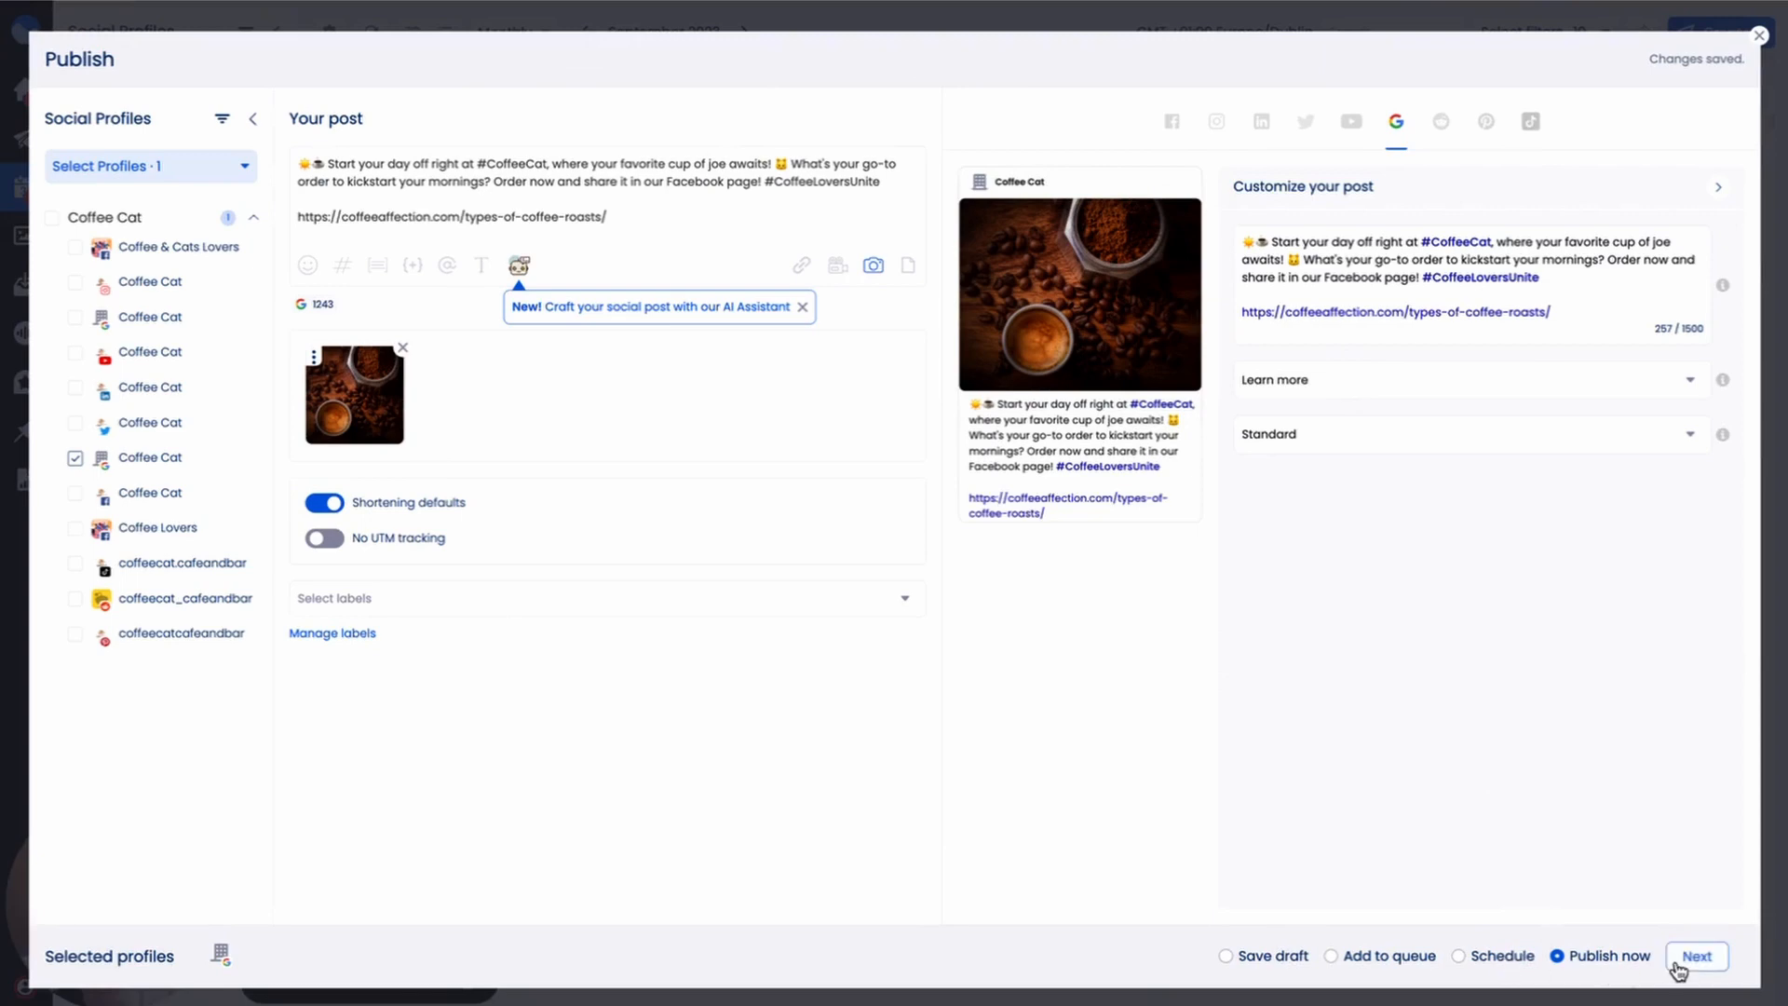
{"action": "left_click", "coordinate": [1697, 956]}
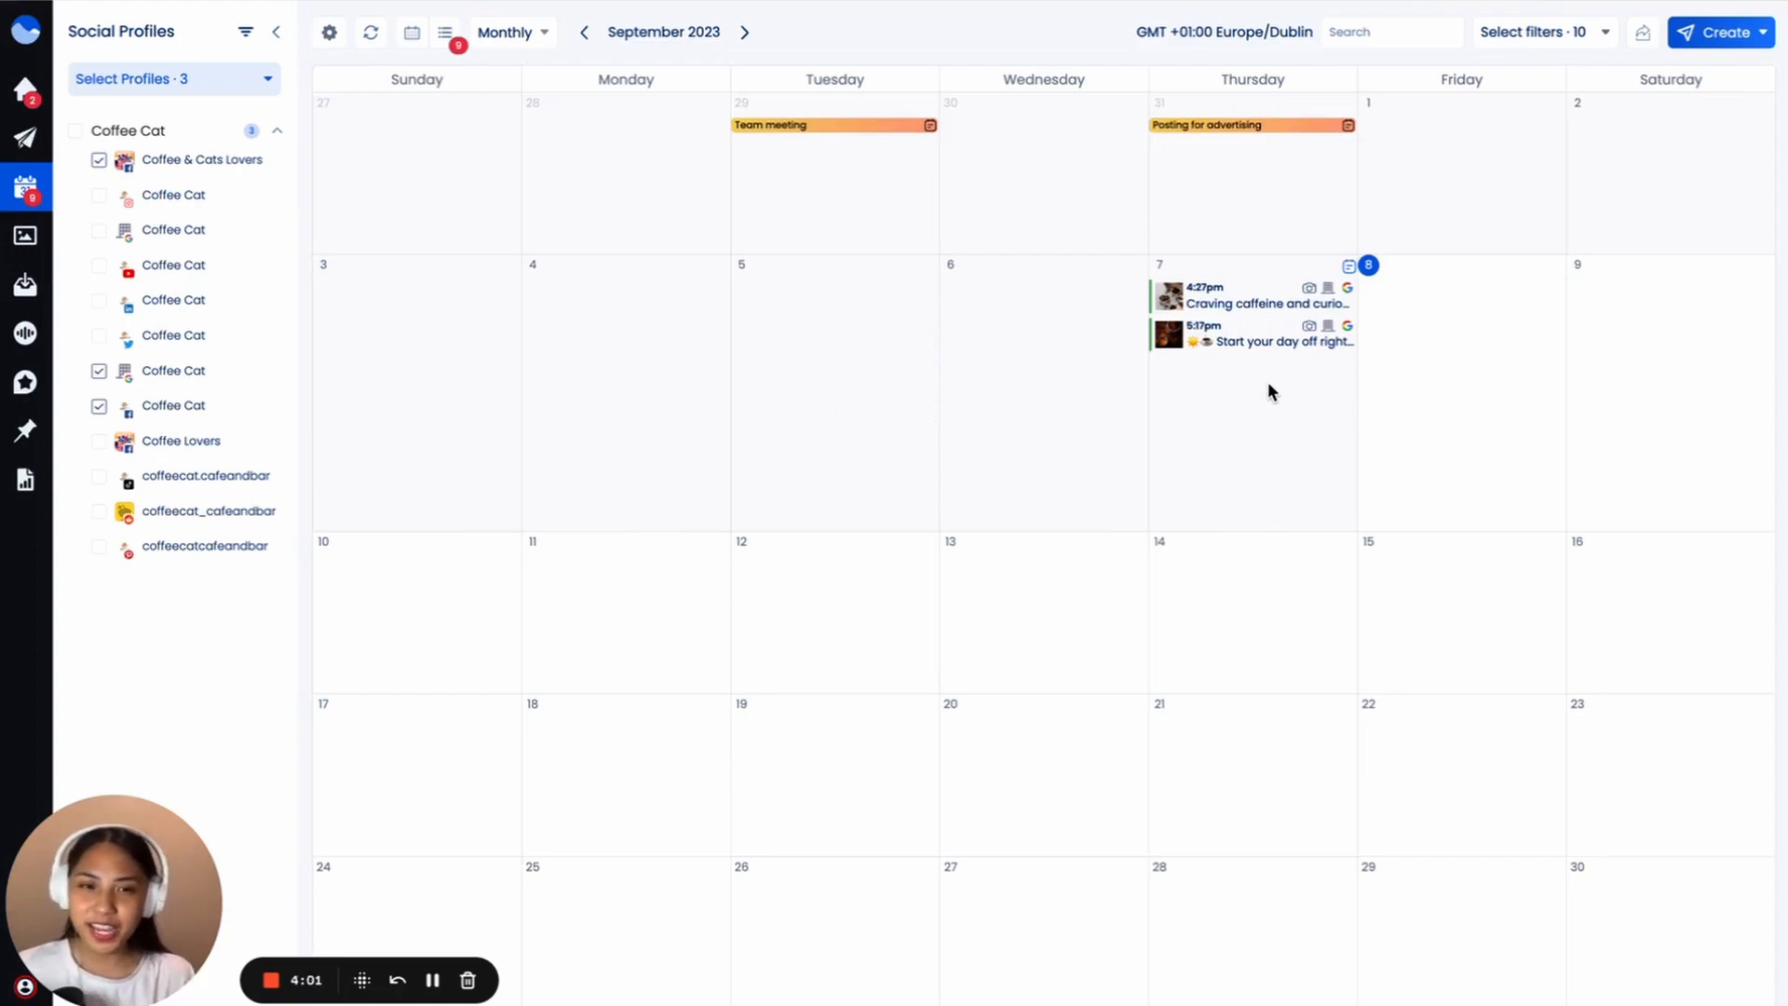
View the newly published Coffee Cat update live on Google Business
{"action": "left_click", "coordinate": [1281, 341]}
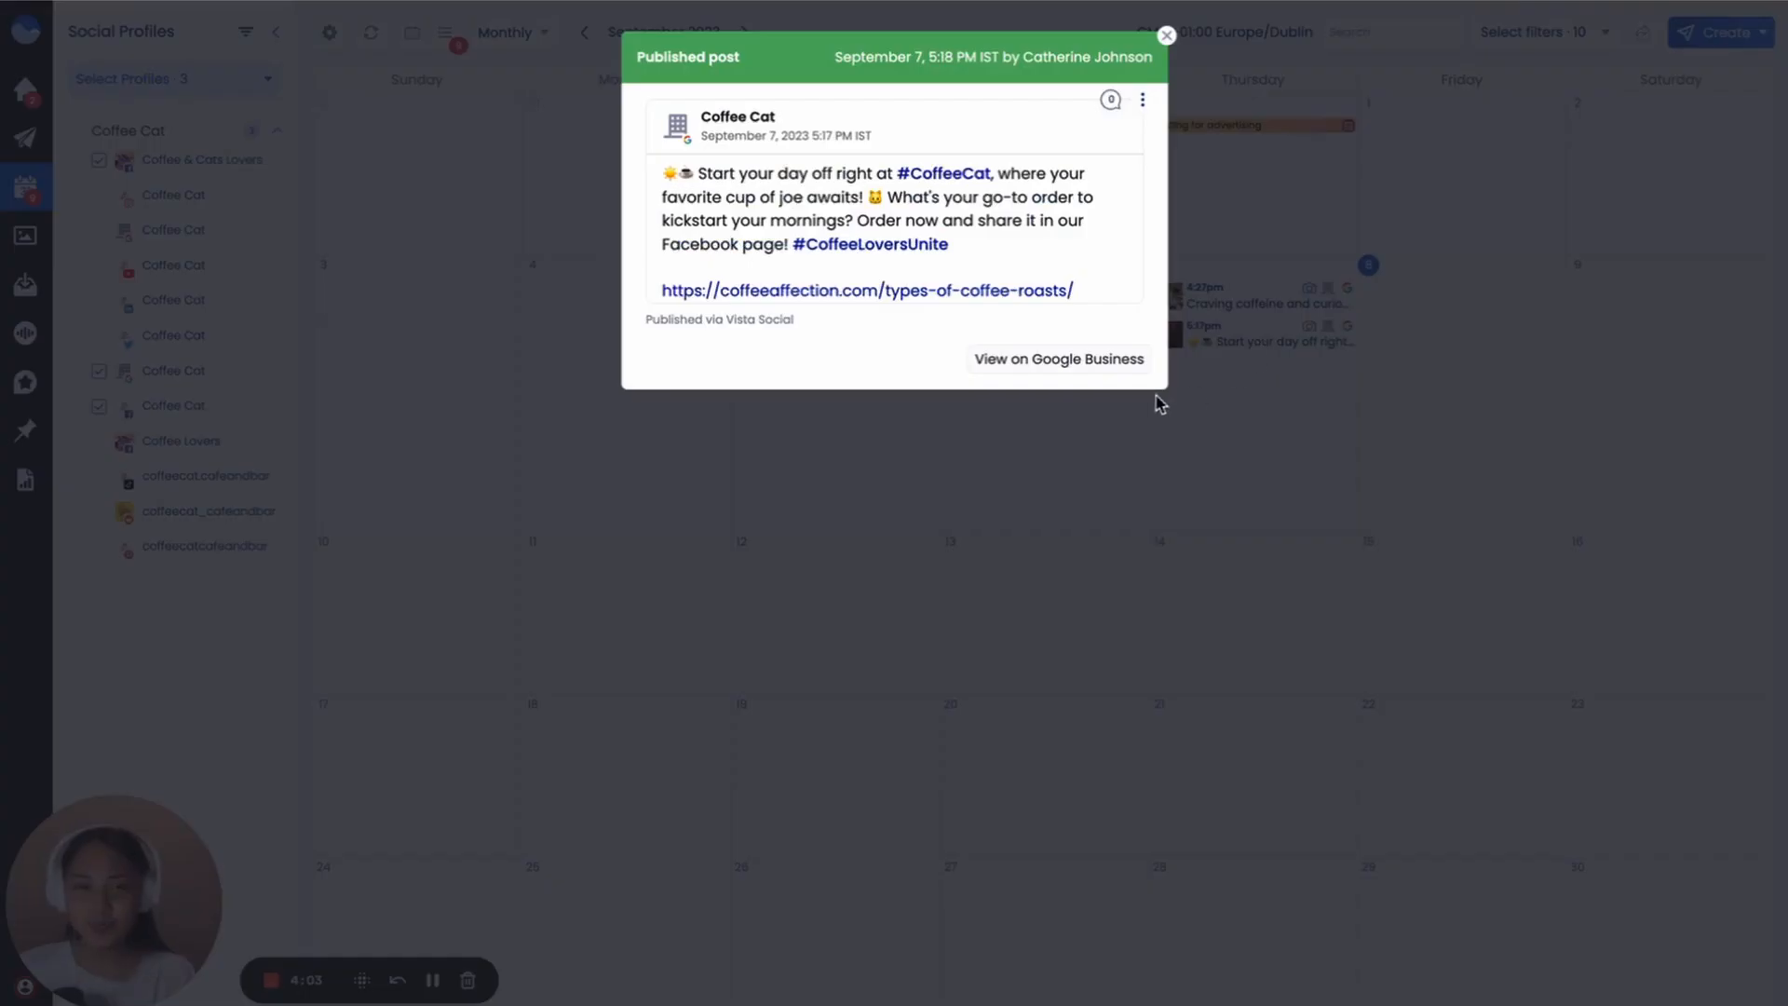
{"action": "left_click", "coordinate": [1056, 359]}
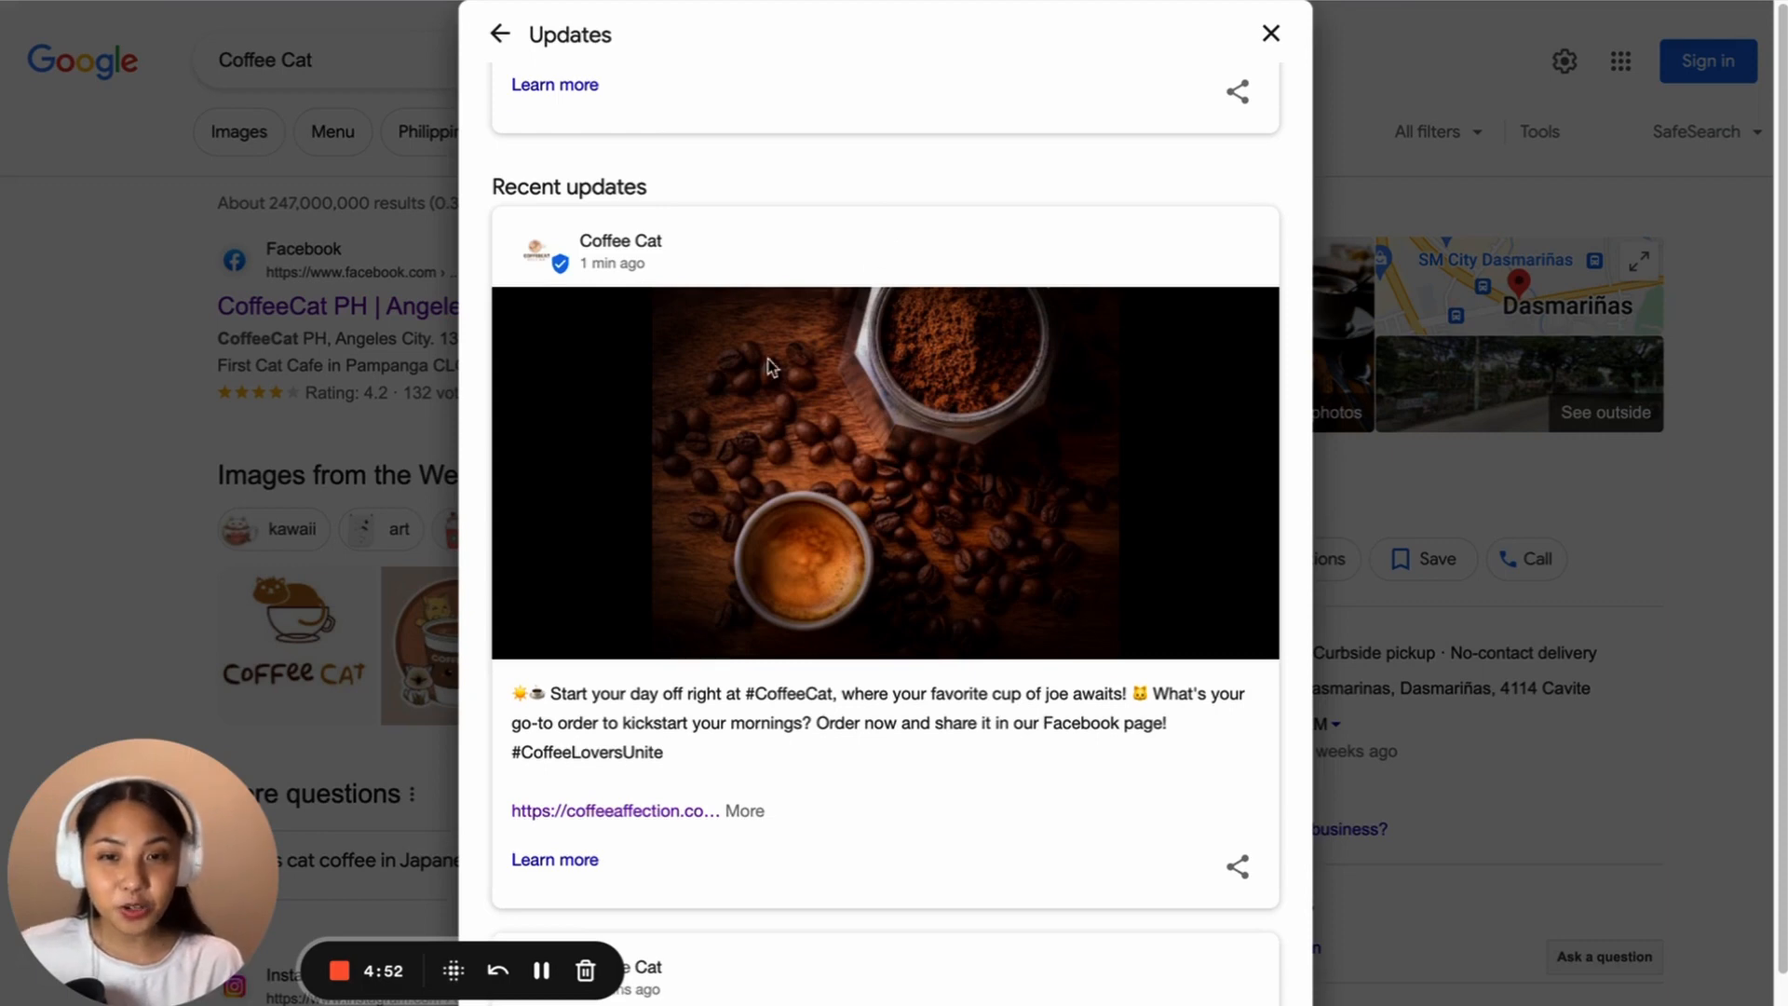
{"action": "mouse_move", "coordinate": [1021, 570]}
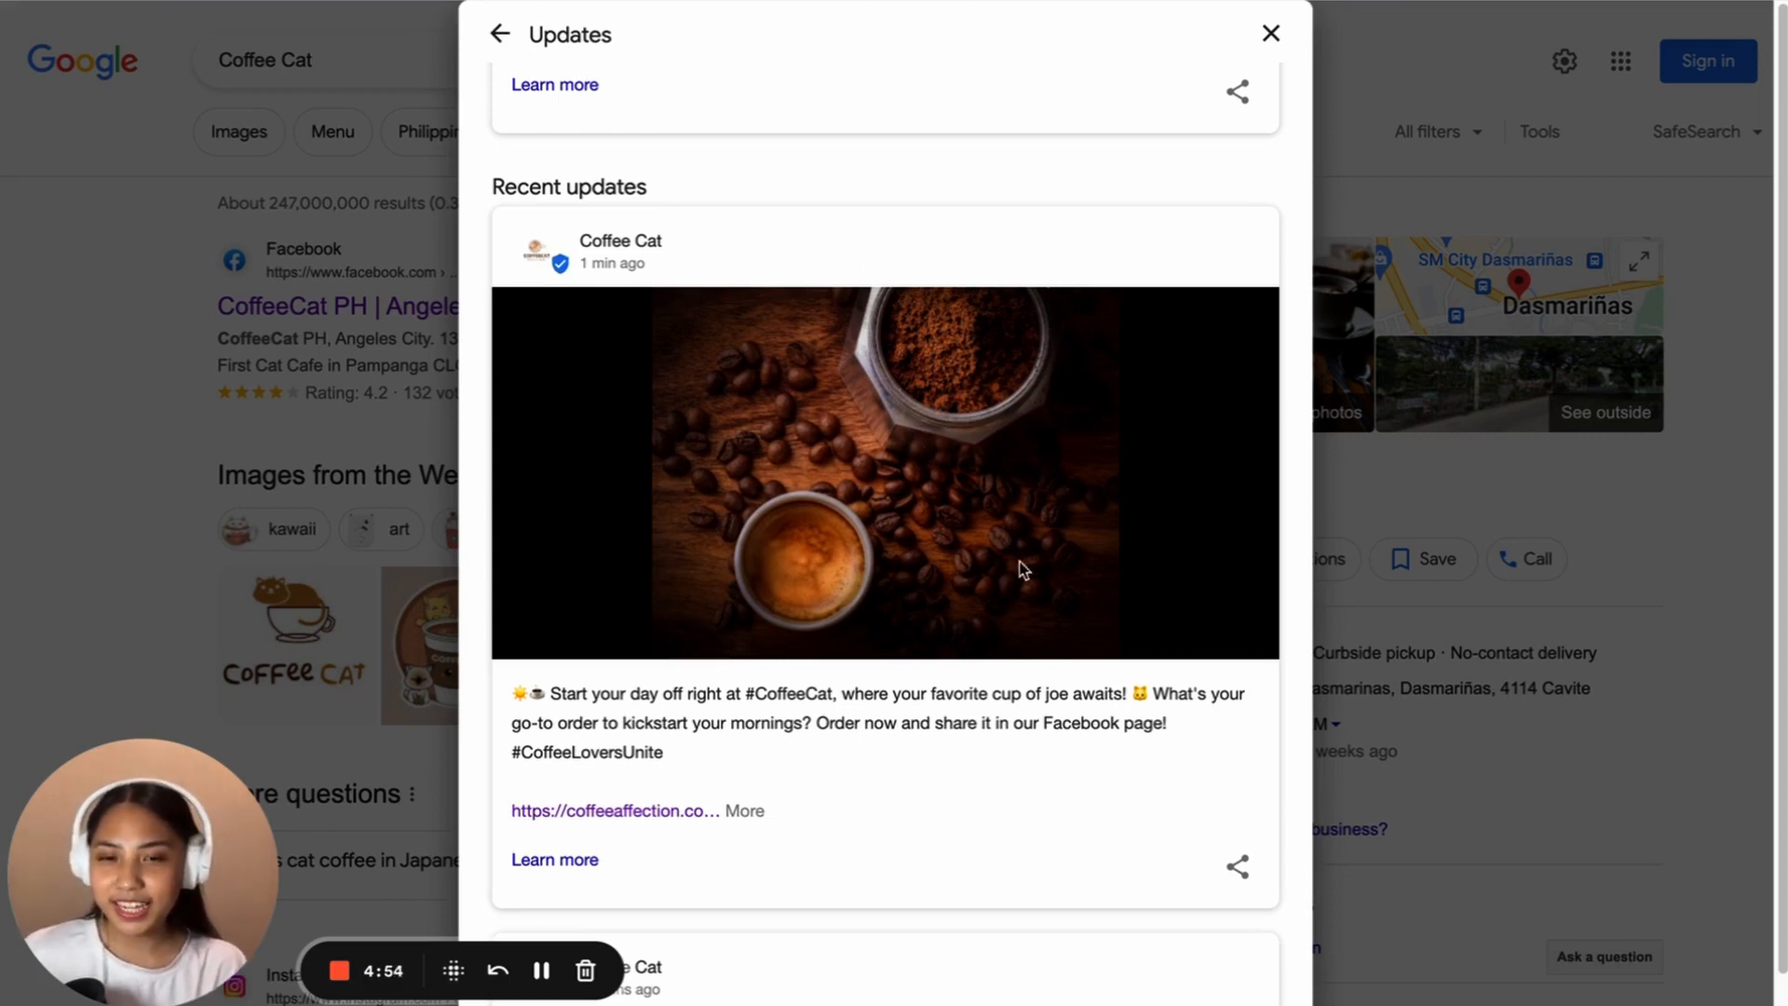